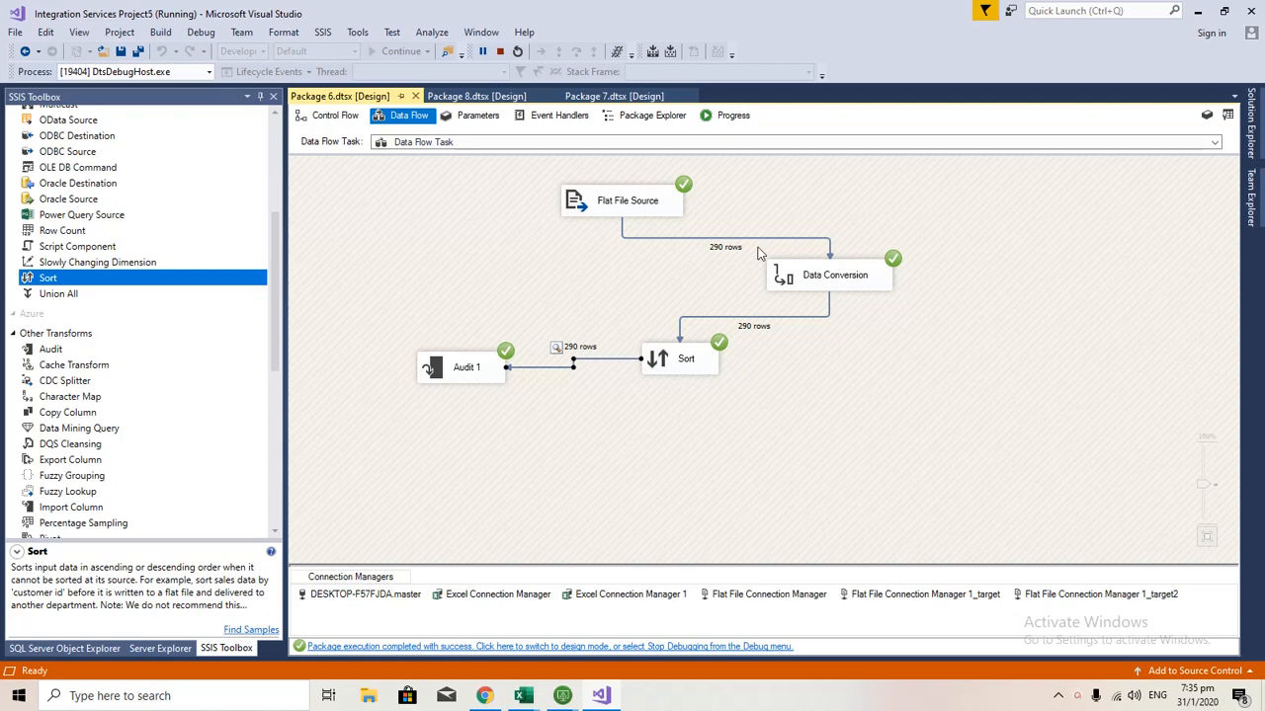
mouse_move(676, 412)
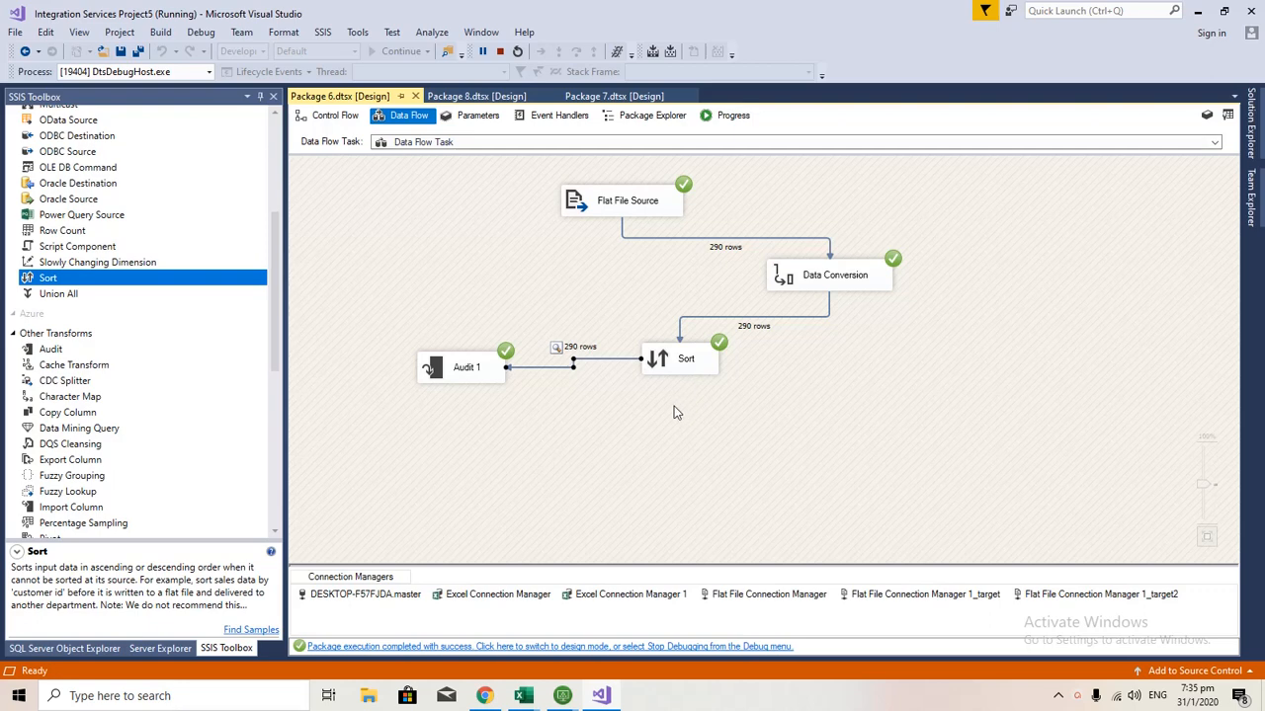
mouse_move(688, 380)
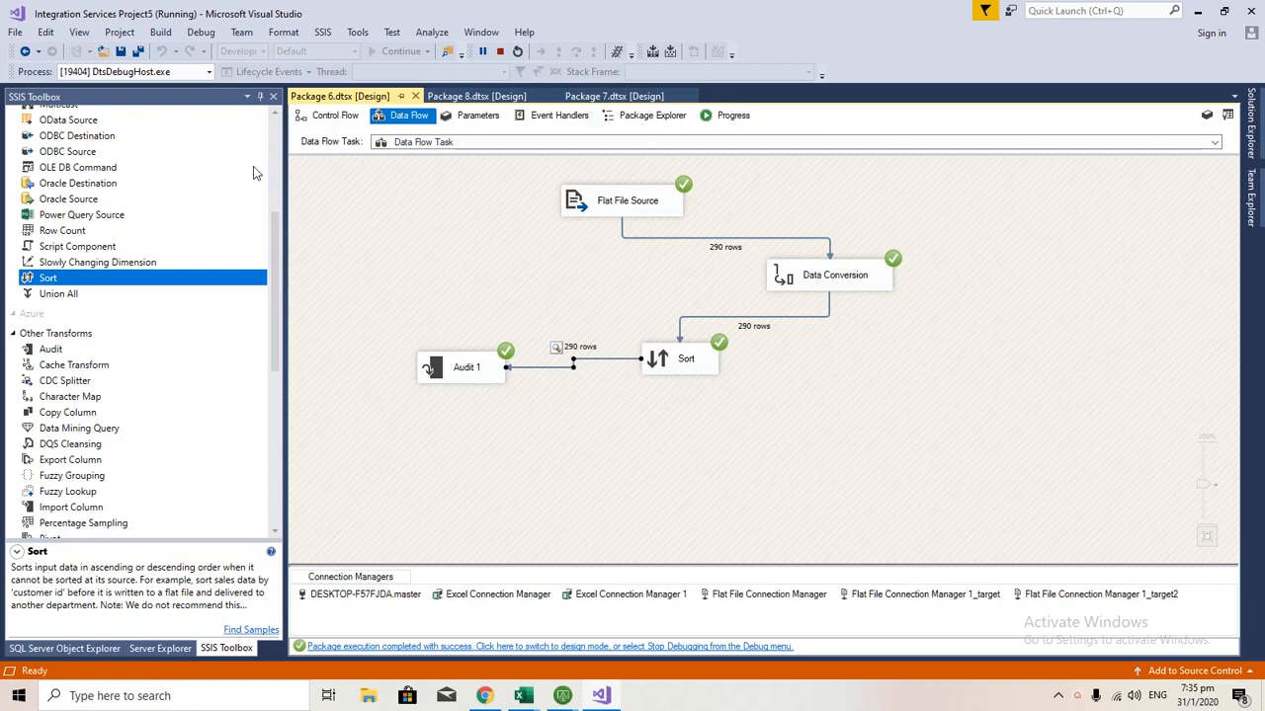
Review the Flat File Source's column mappings and close its editor
double_click(622, 200)
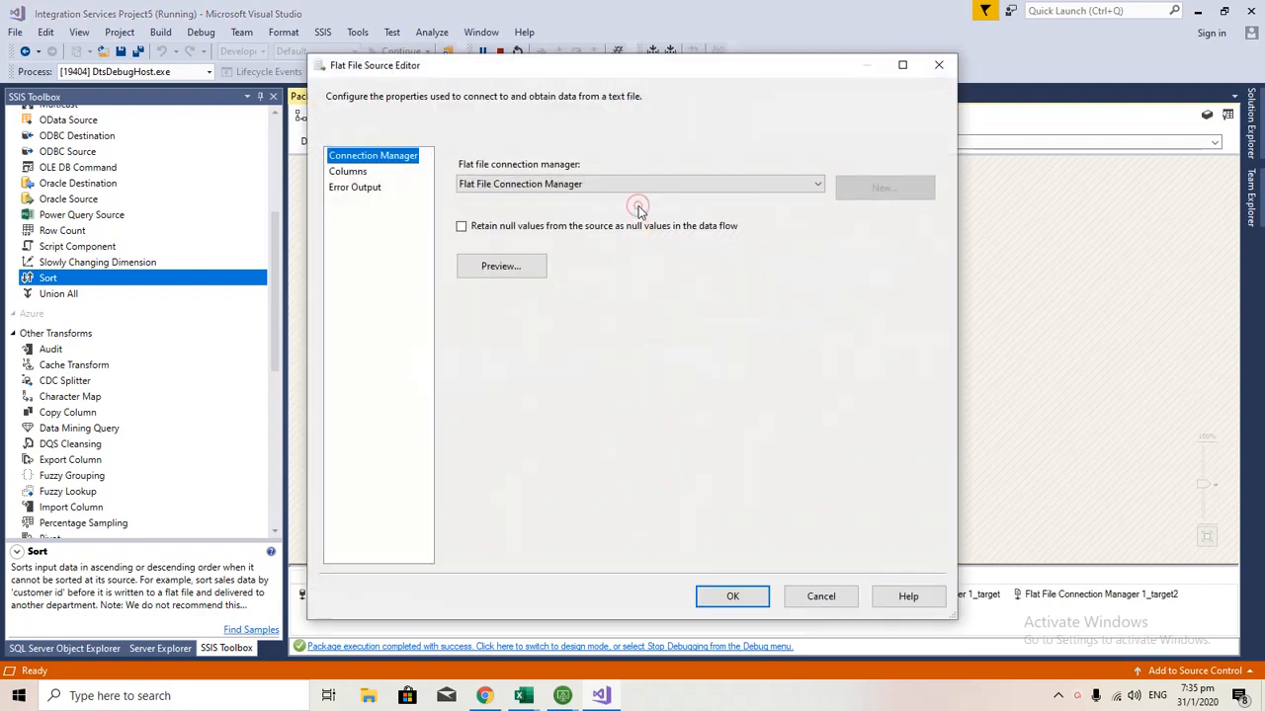
left_click(501, 265)
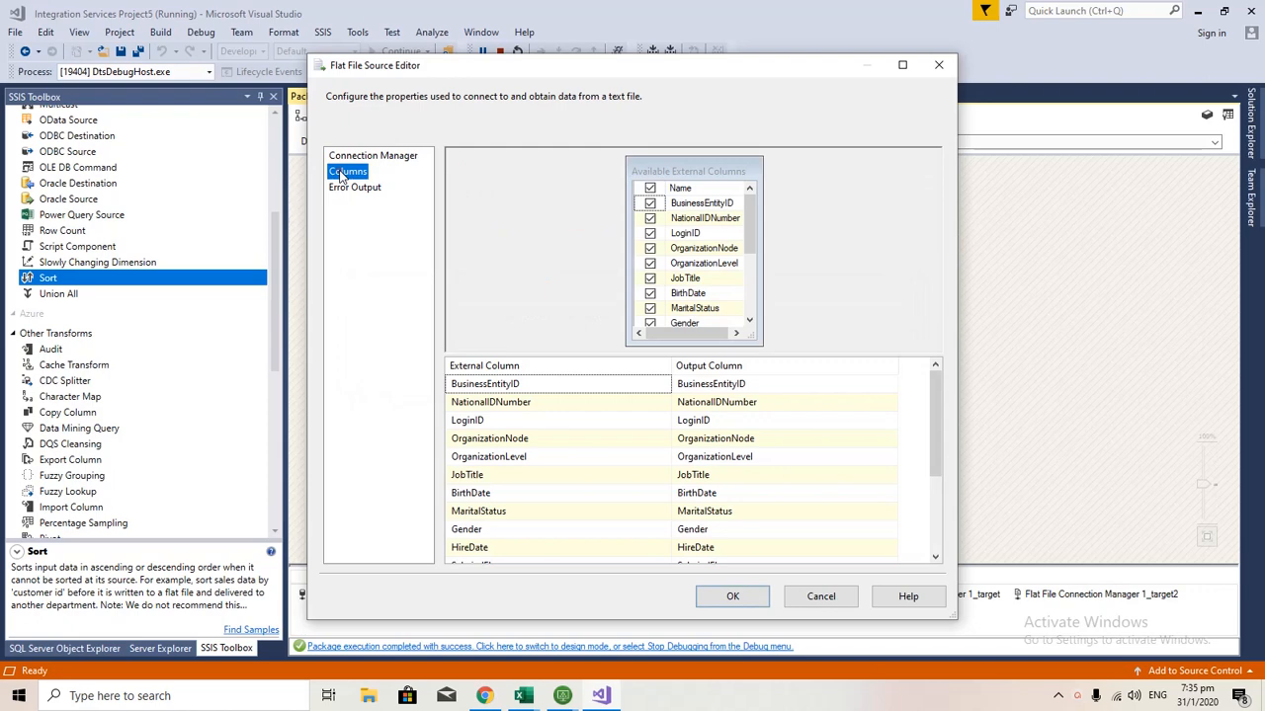
scroll("down", 3)
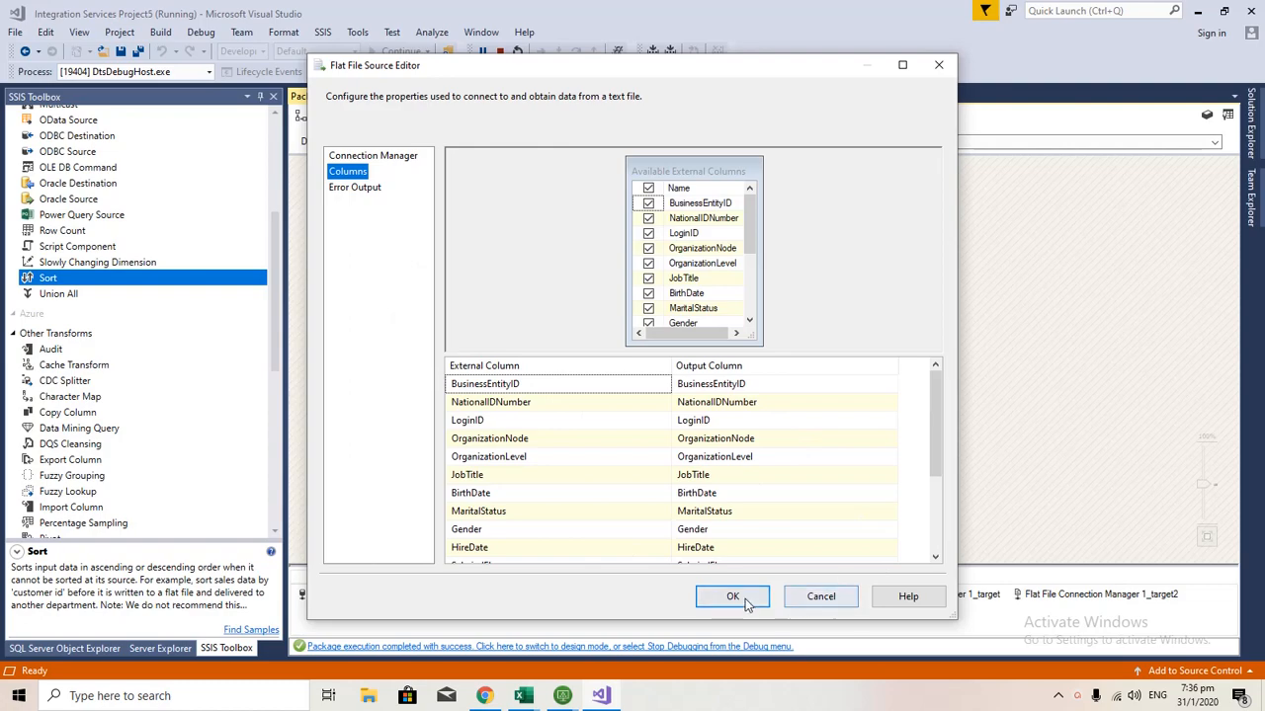
left_click(732, 597)
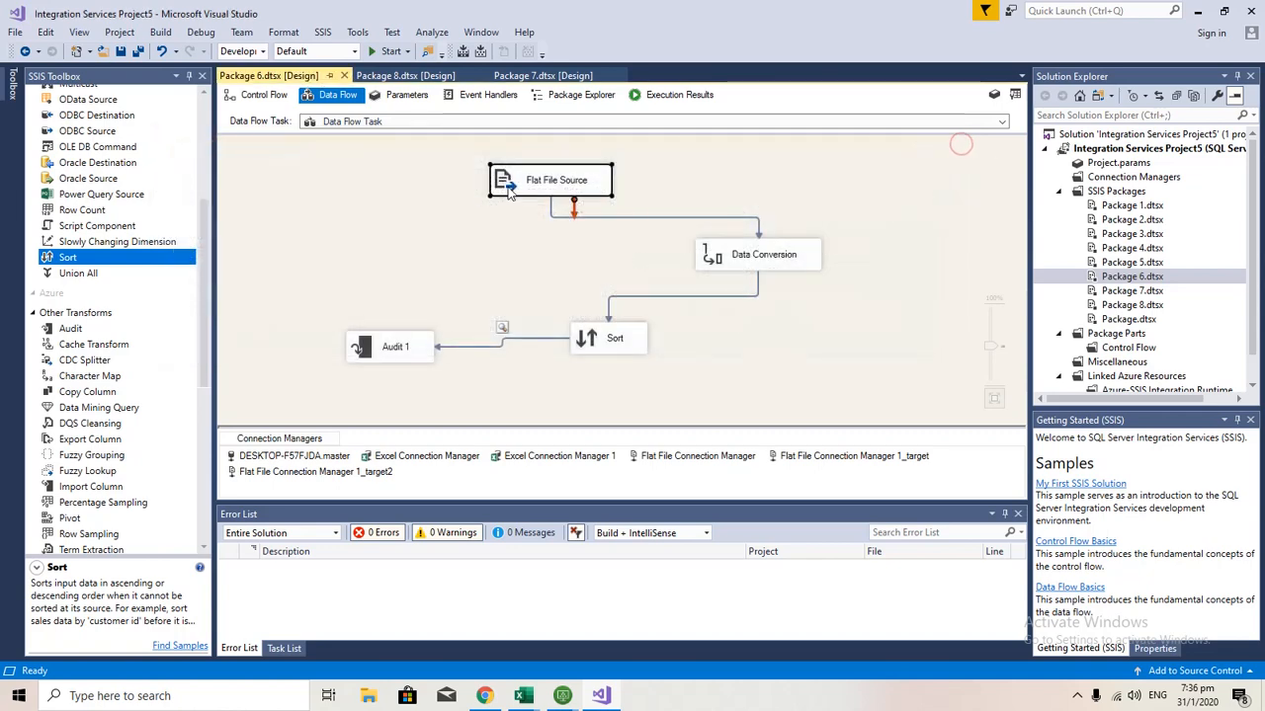
double_click(550, 180)
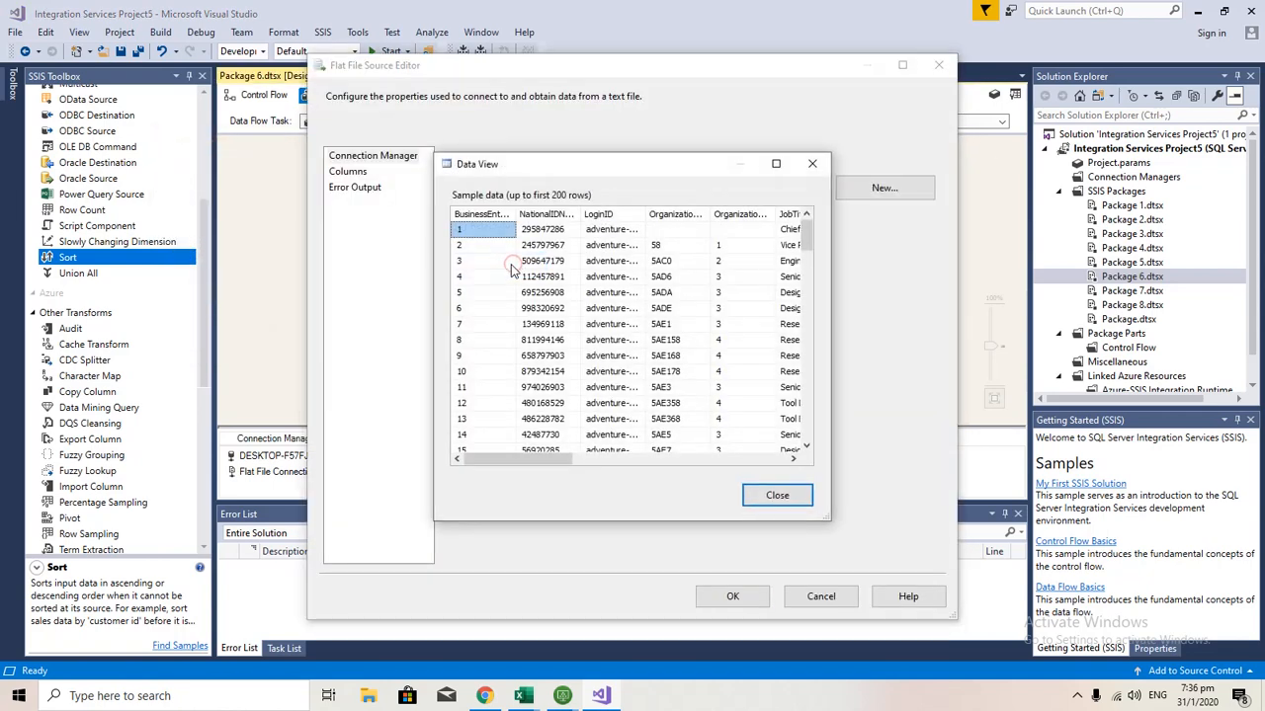
left_click(774, 163)
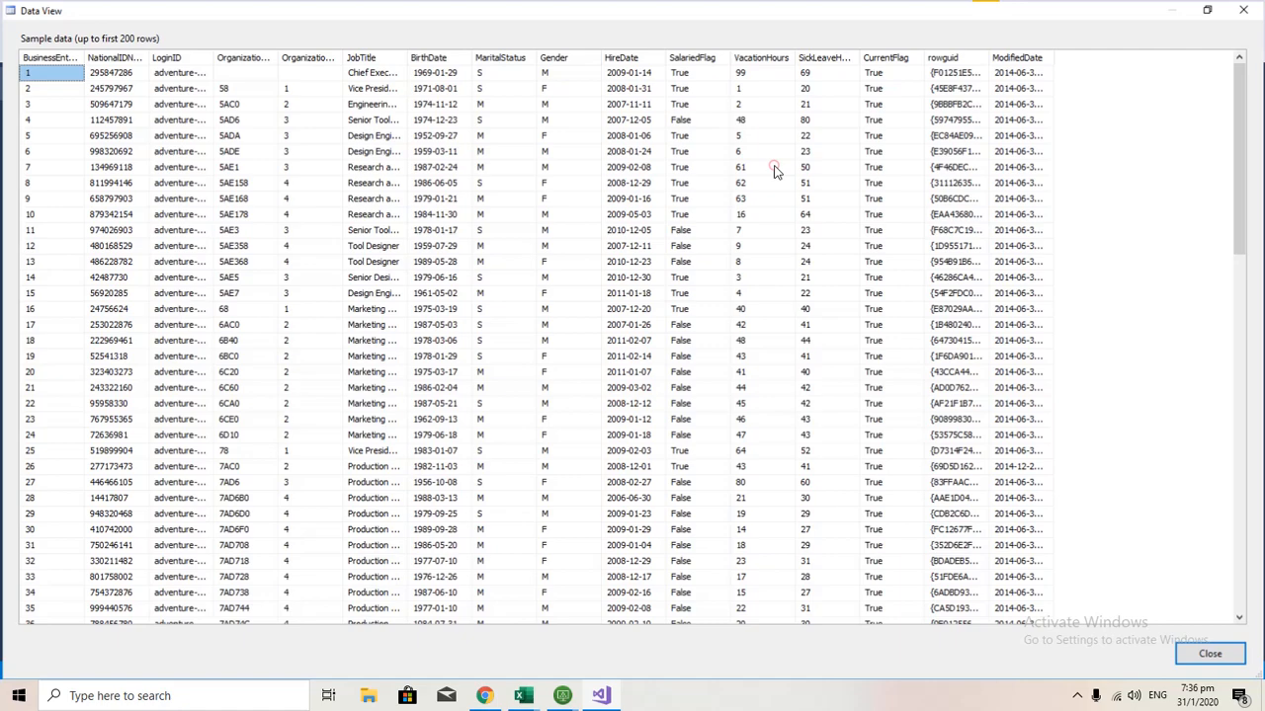
scroll("down", 3)
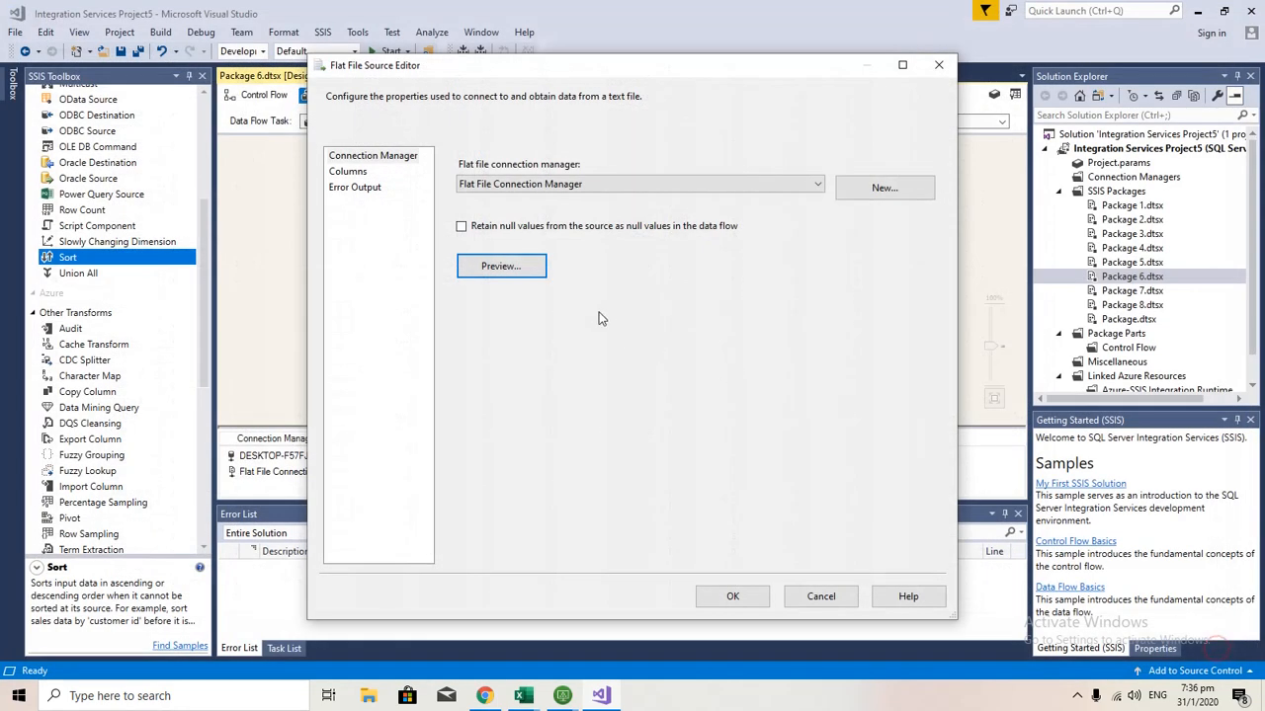
left_click(732, 596)
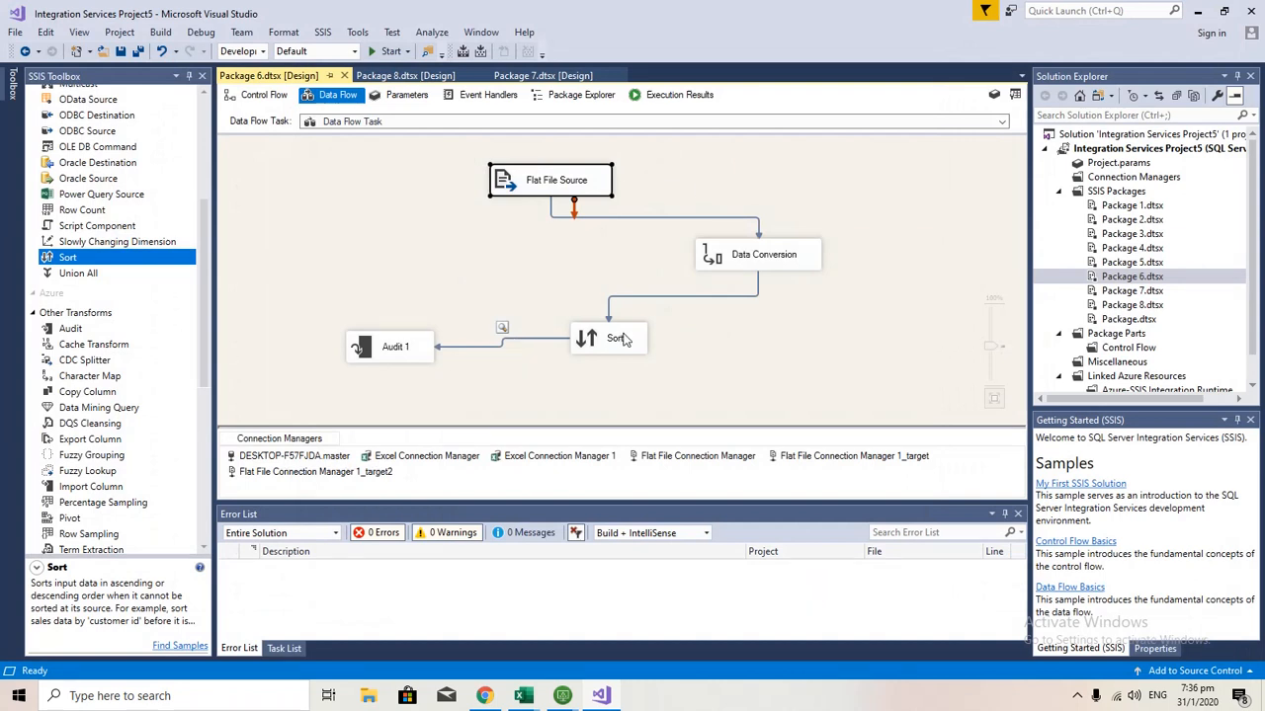
mouse_move(887, 265)
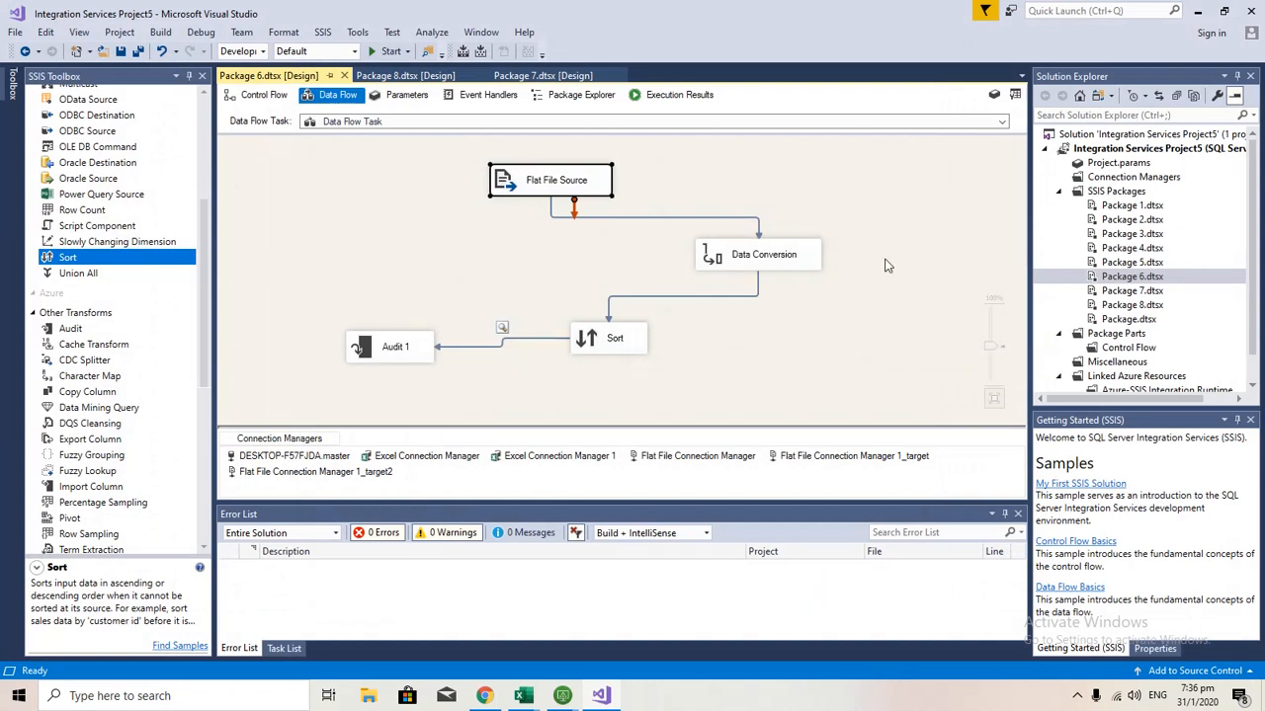
mouse_move(618, 242)
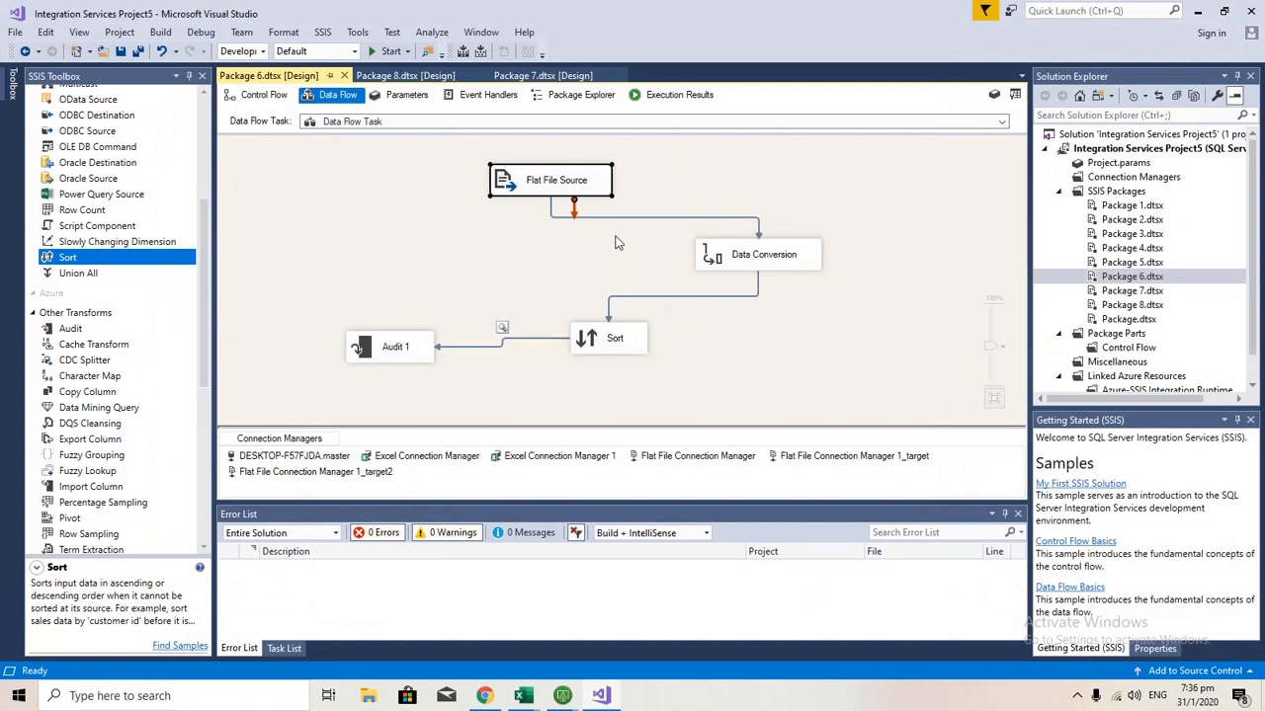
mouse_move(566, 182)
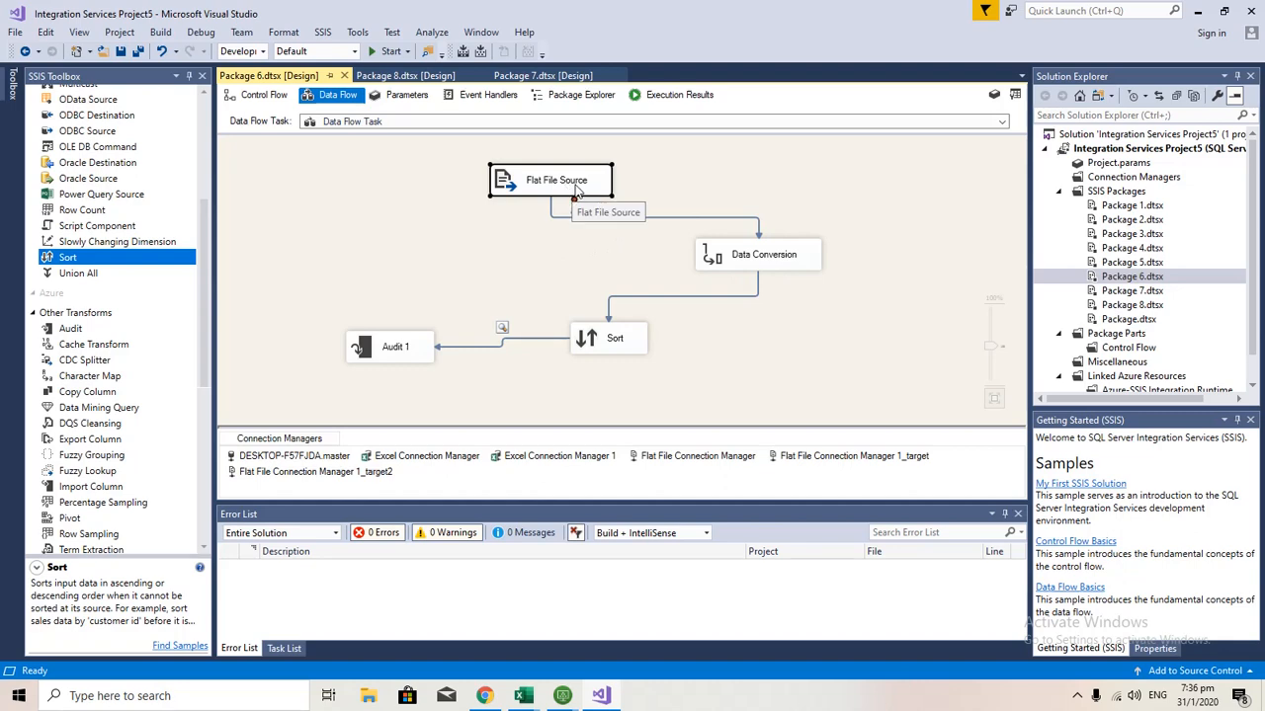
double_click(549, 179)
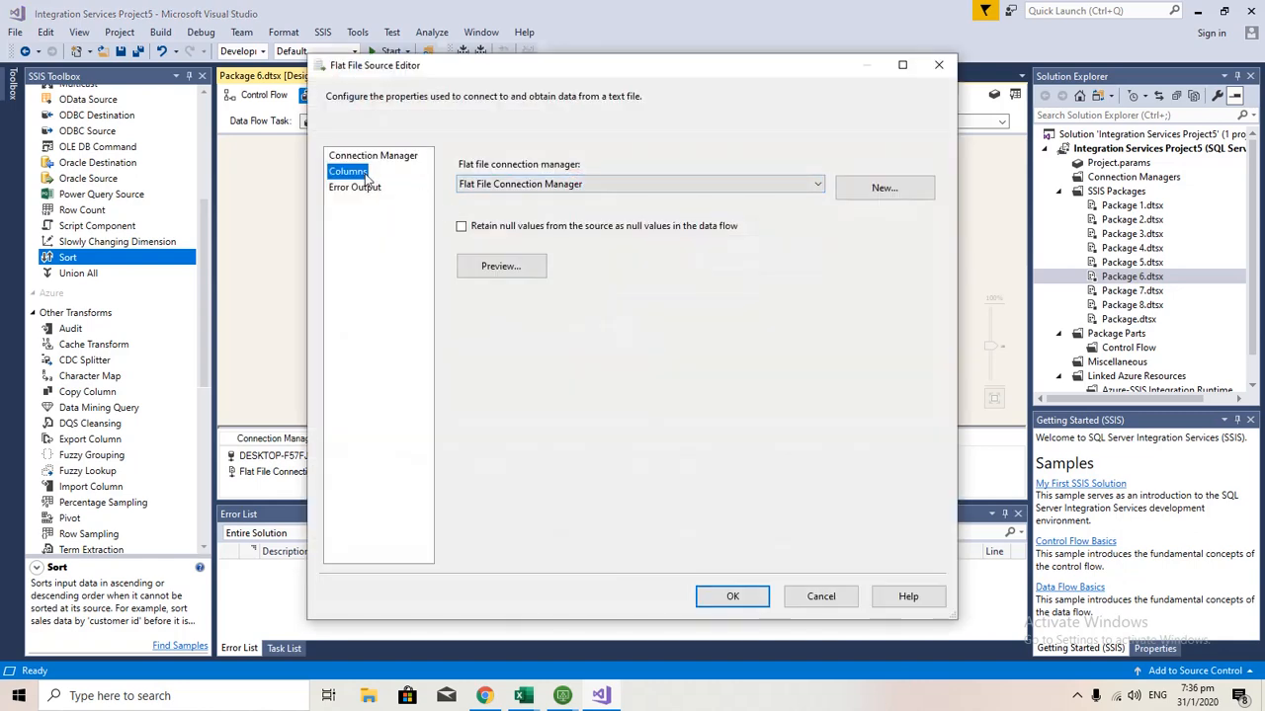
left_click(347, 171)
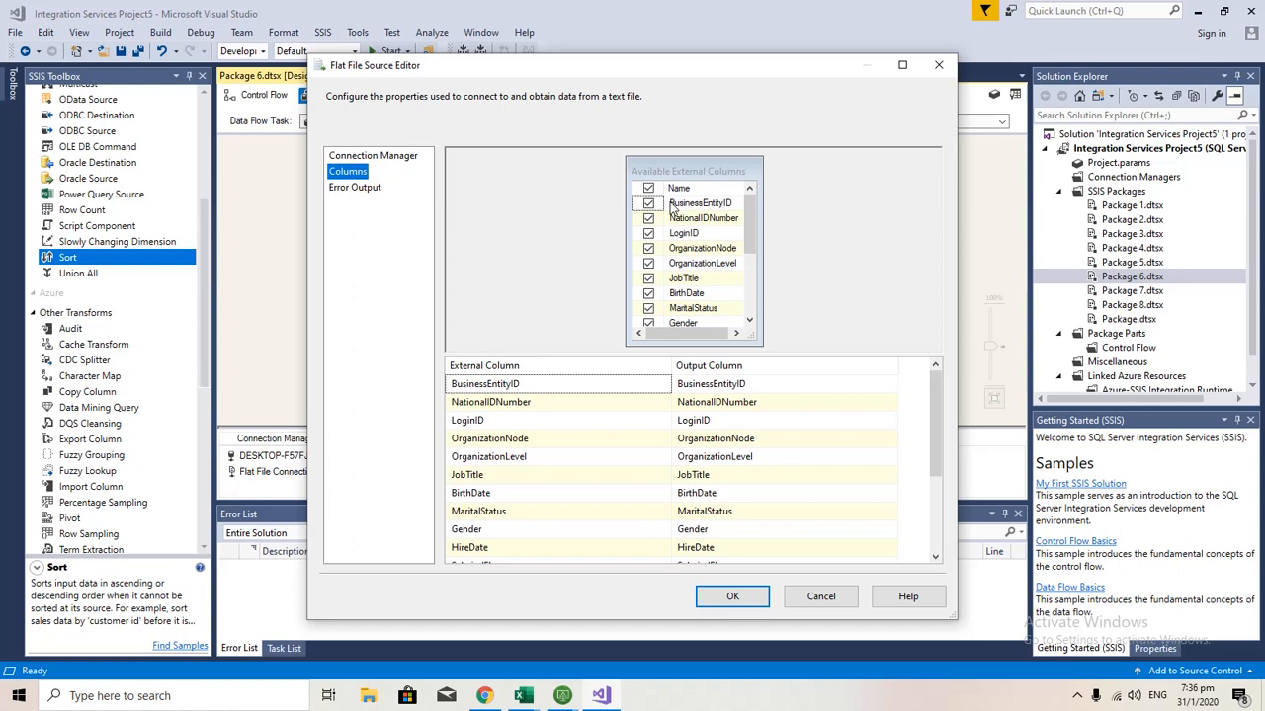
mouse_move(690, 204)
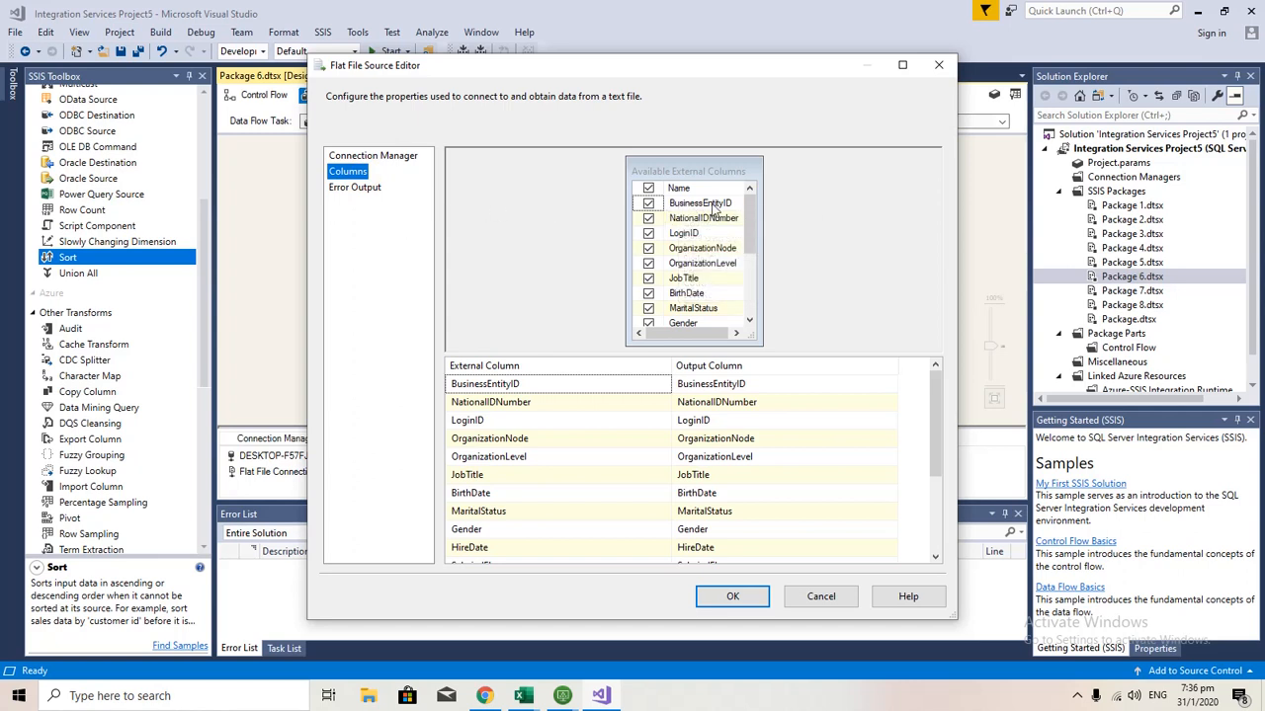
mouse_move(701, 202)
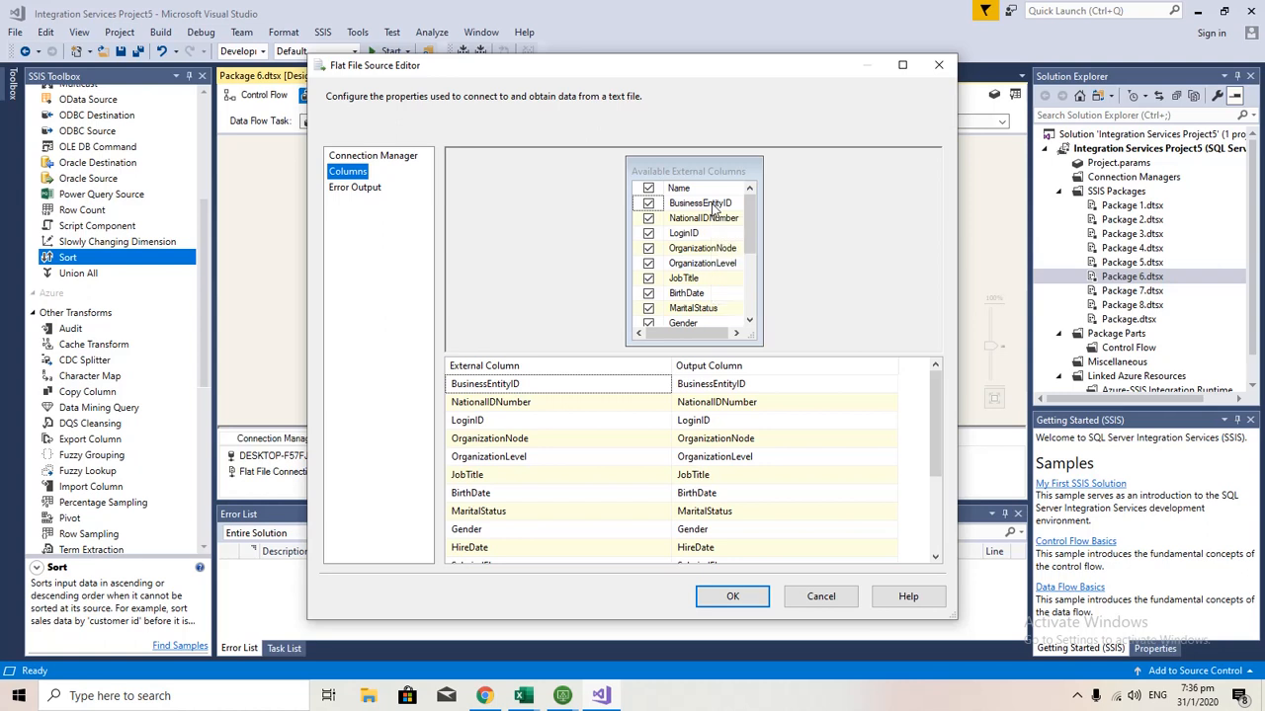
mouse_move(727, 202)
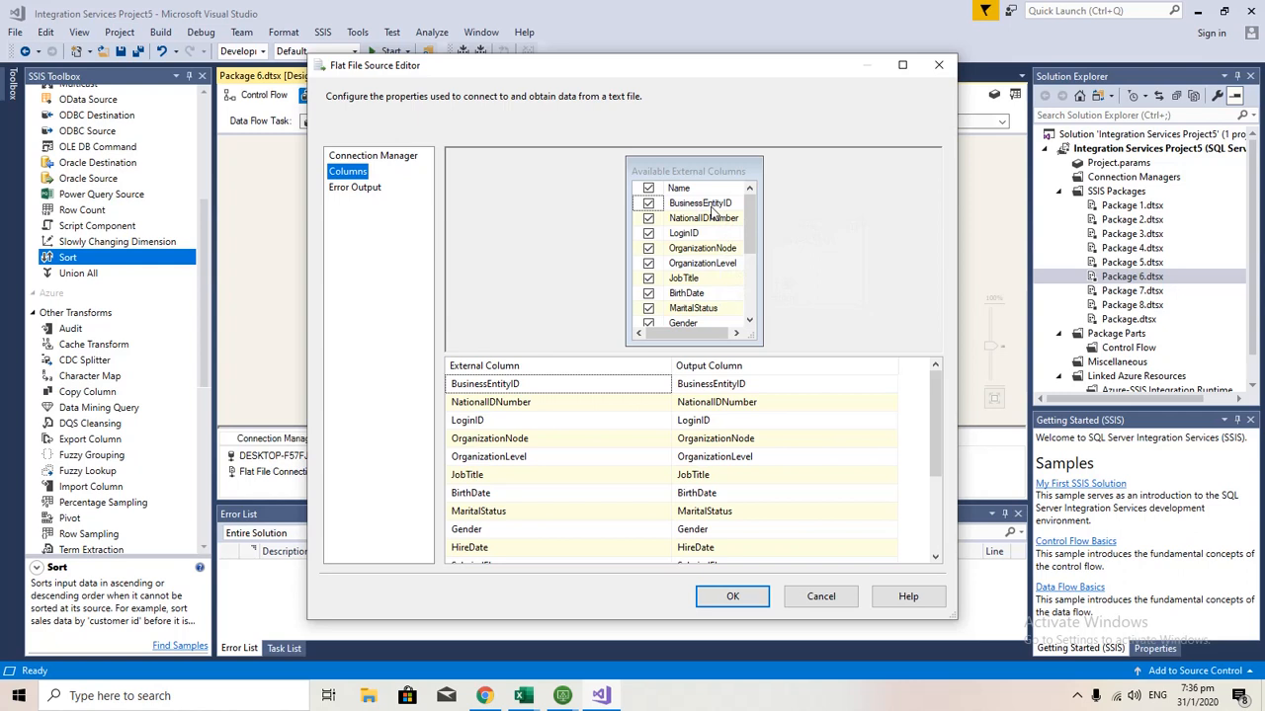
mouse_move(707, 202)
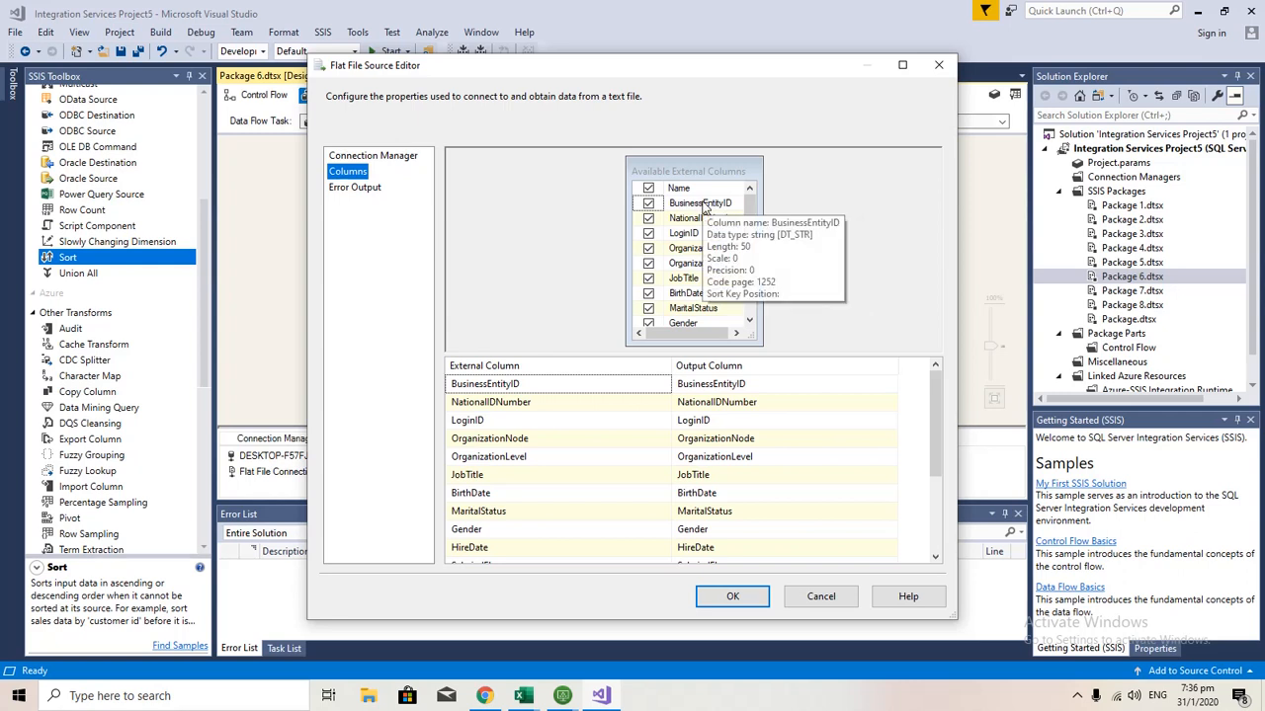
mouse_move(793, 579)
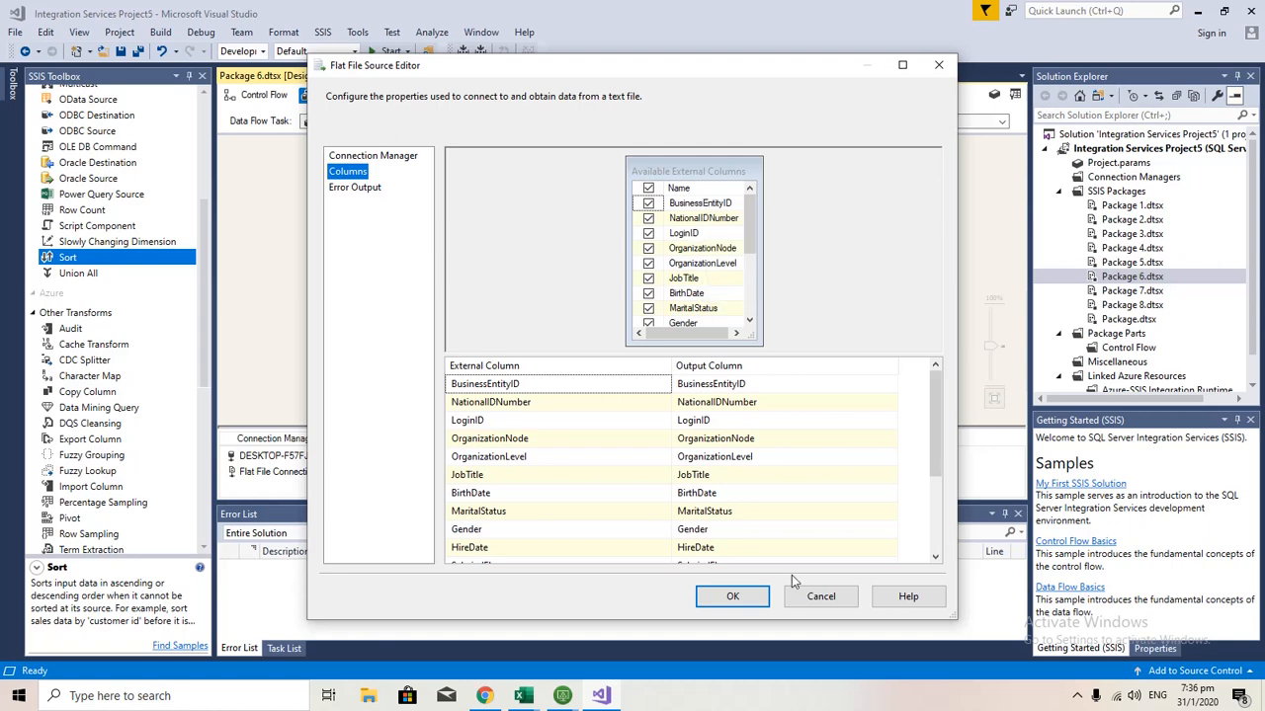
left_click(732, 597)
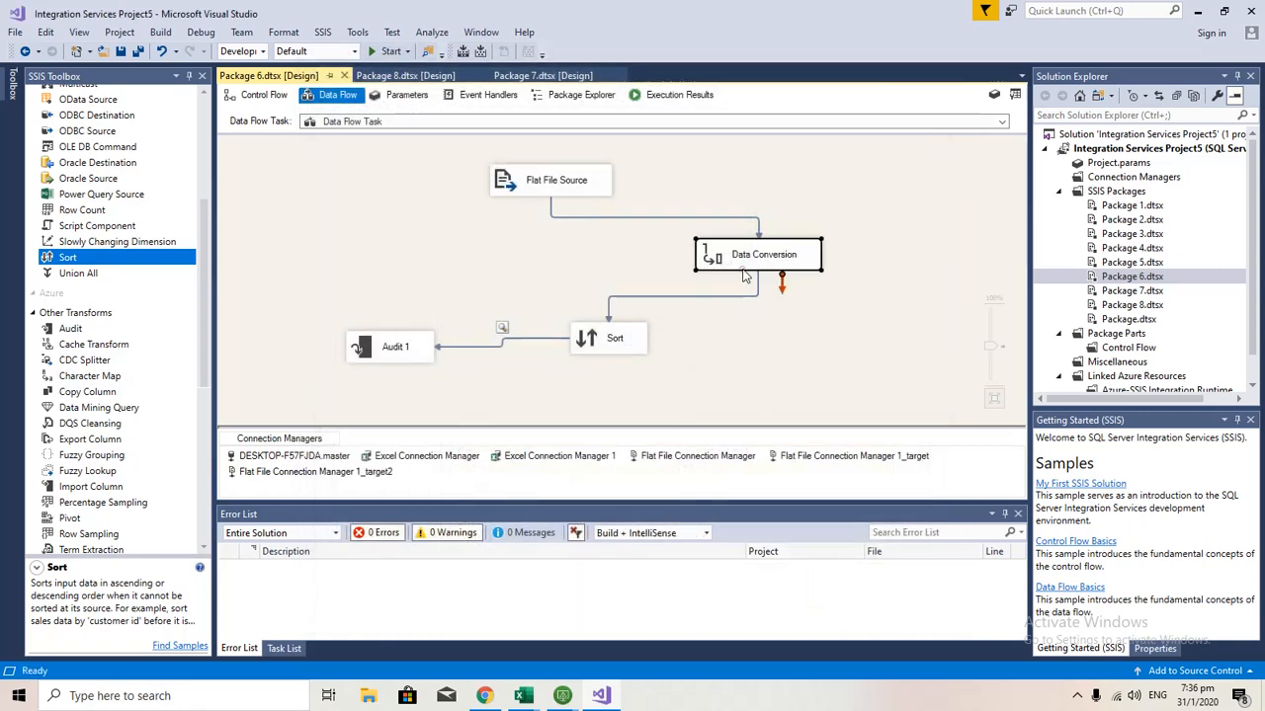
Convert BusinessEntityID to eight-byte signed integer and sort on Data Conversion.BusinessEntityID
double_click(763, 254)
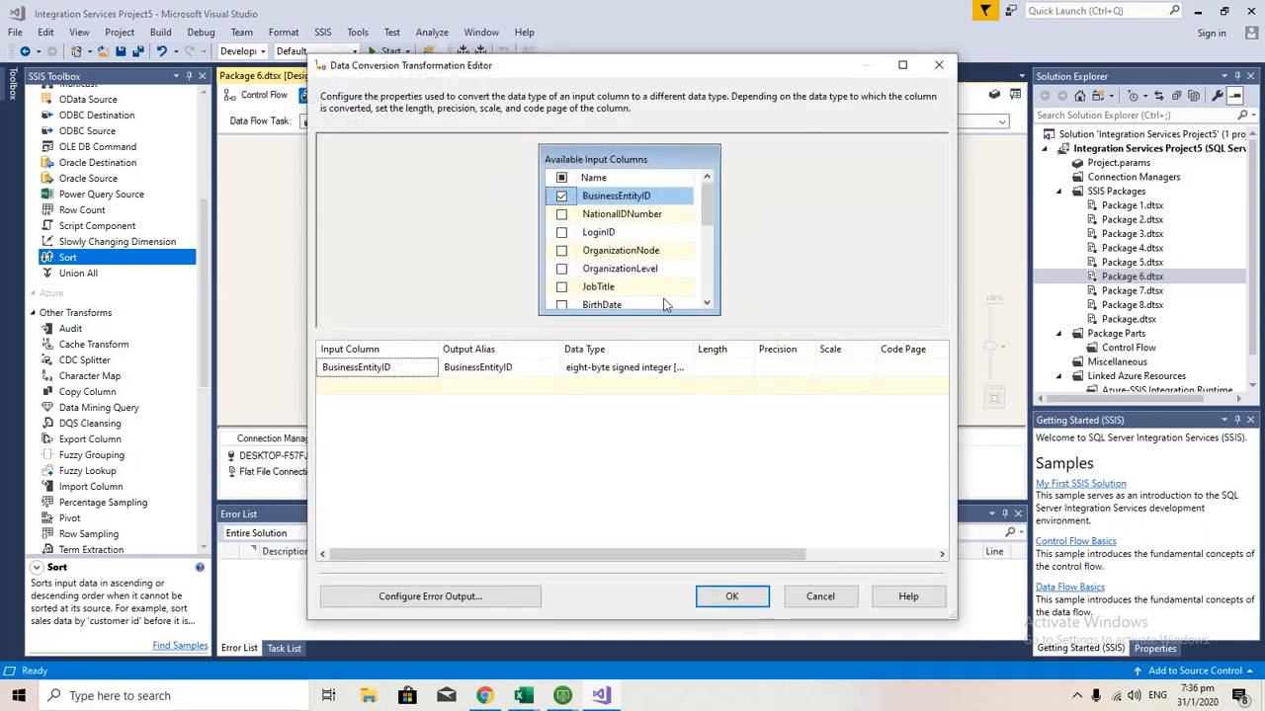
mouse_move(456, 324)
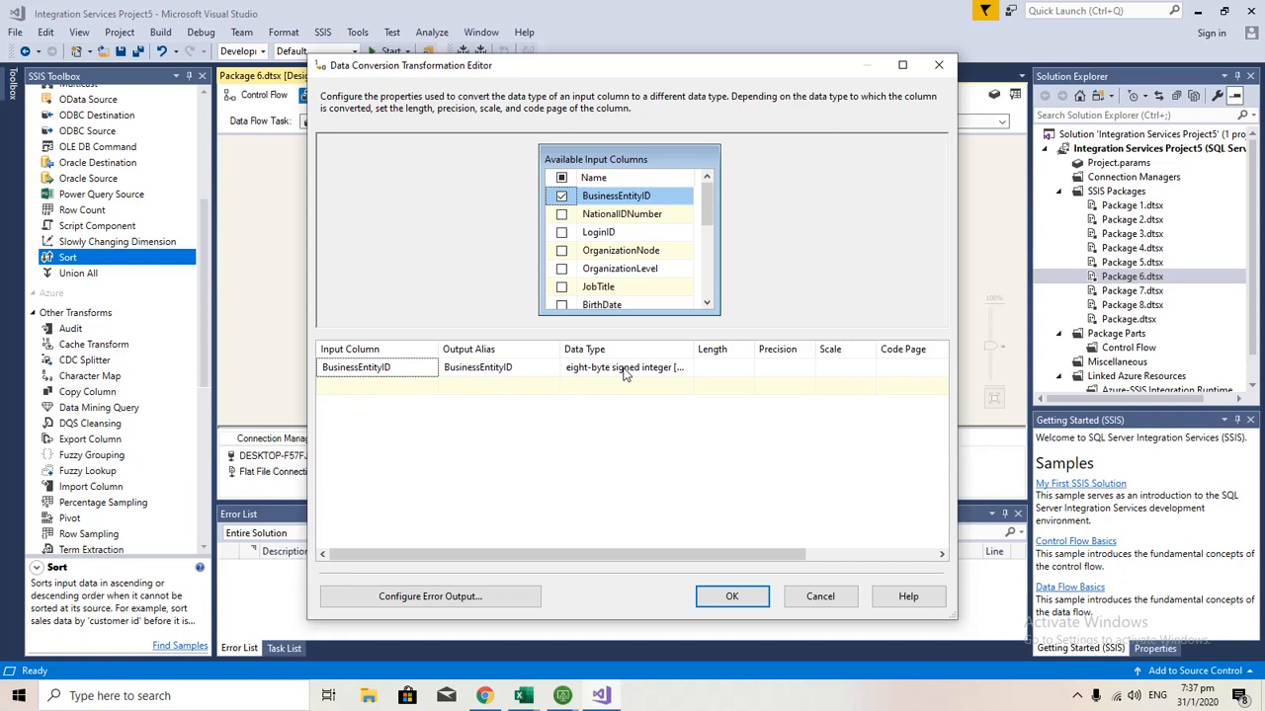
left_click(625, 368)
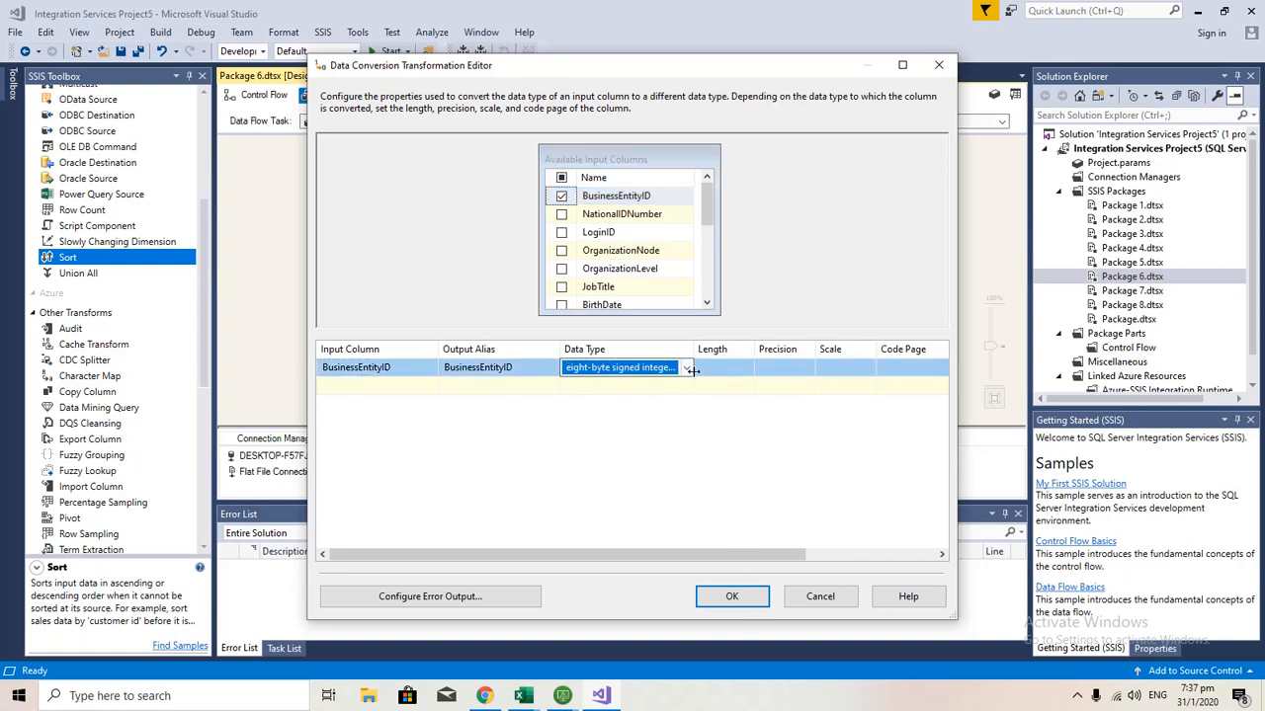
left_click(732, 597)
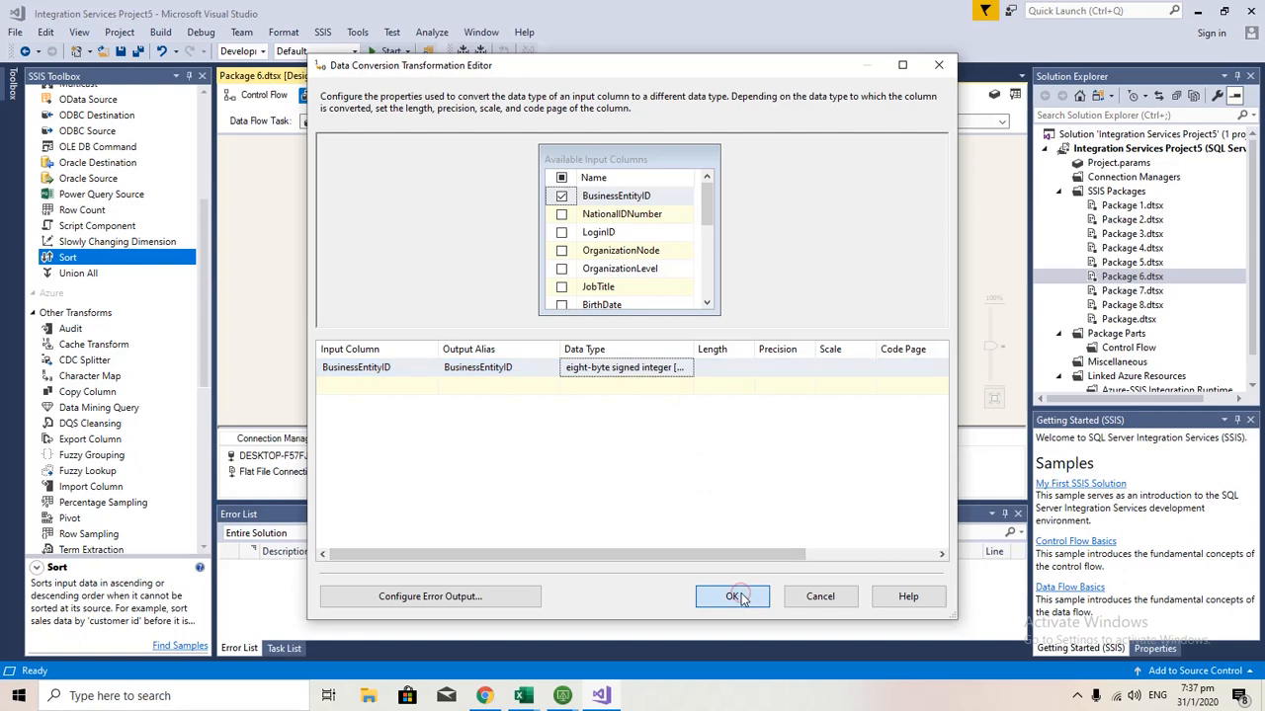
mouse_move(578, 207)
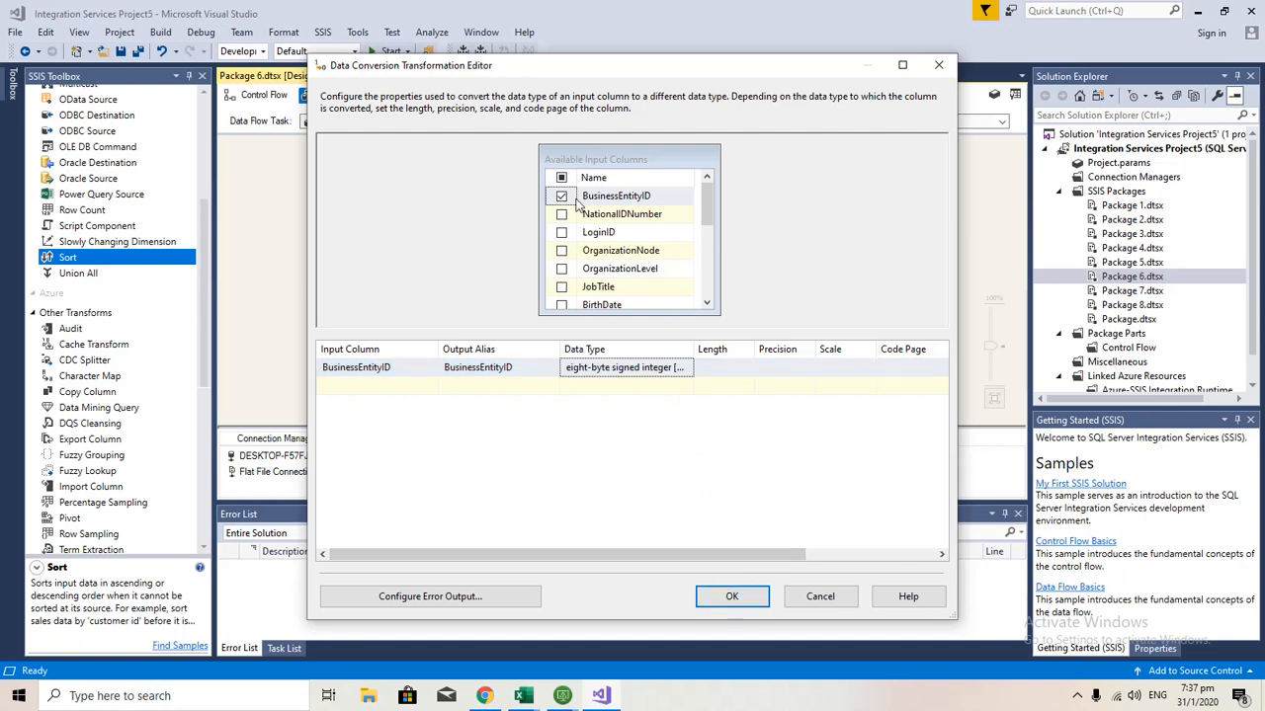
mouse_move(581, 209)
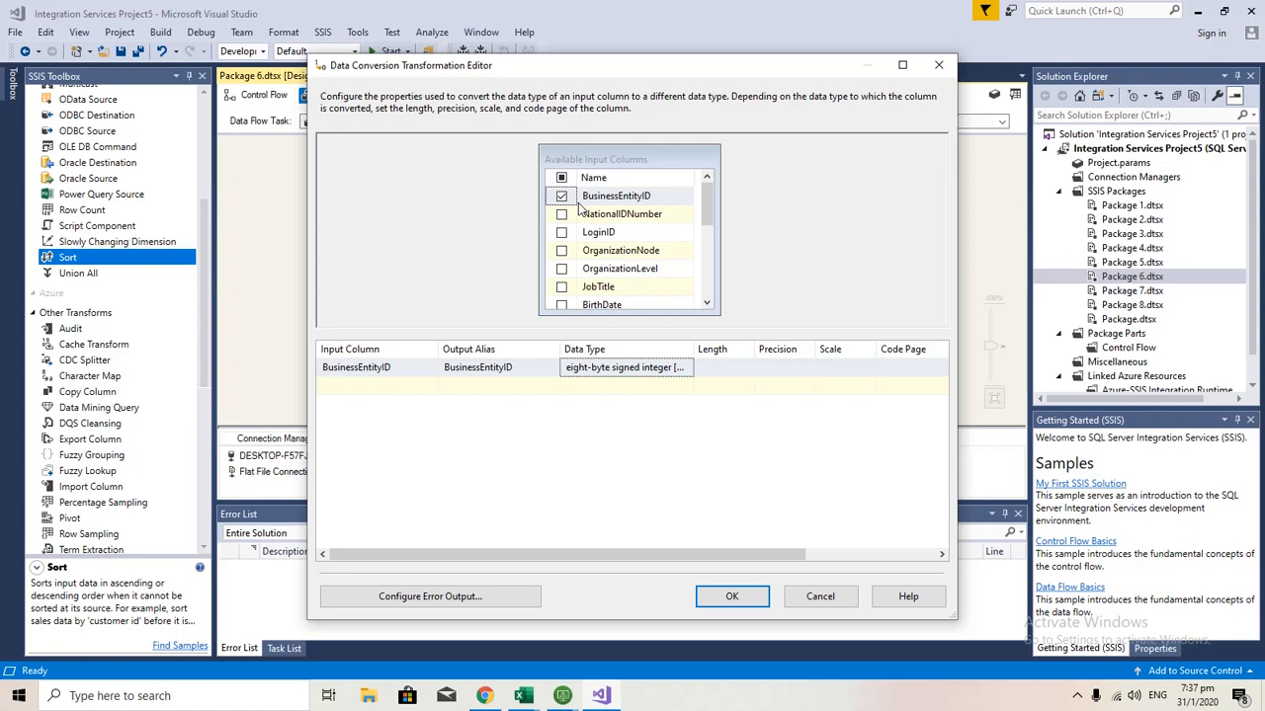
left_click(731, 596)
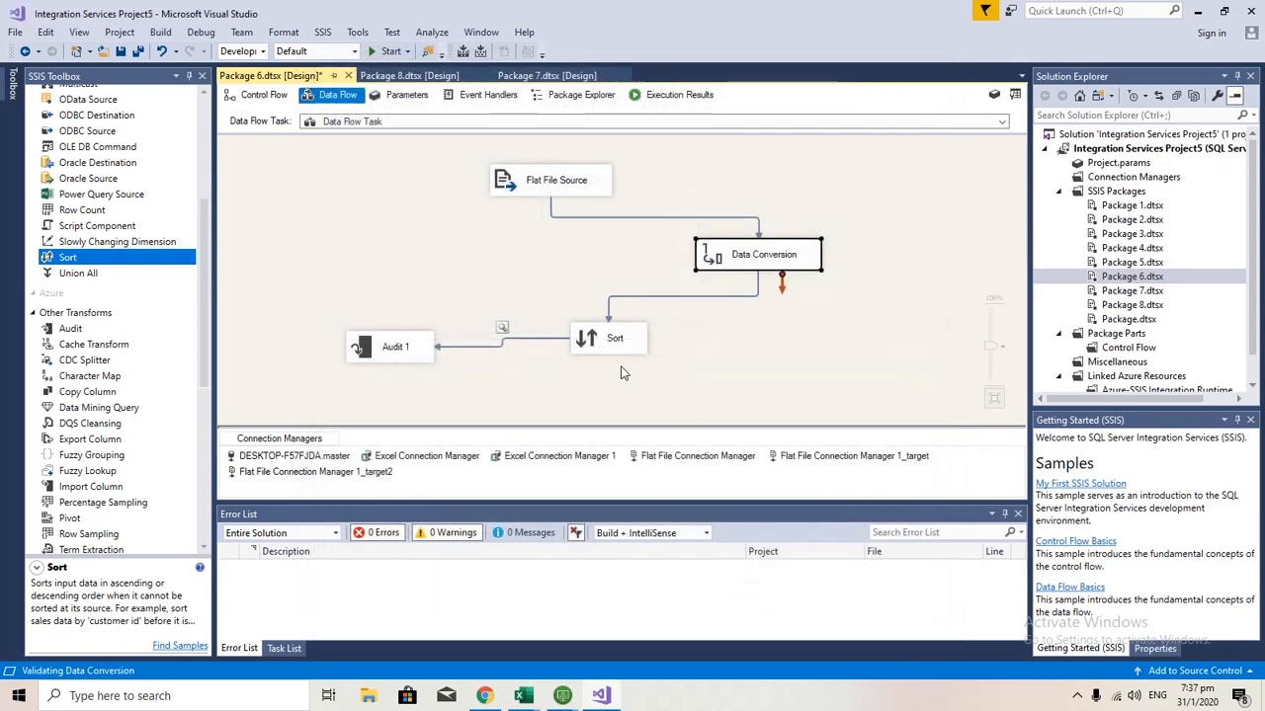
double_click(614, 338)
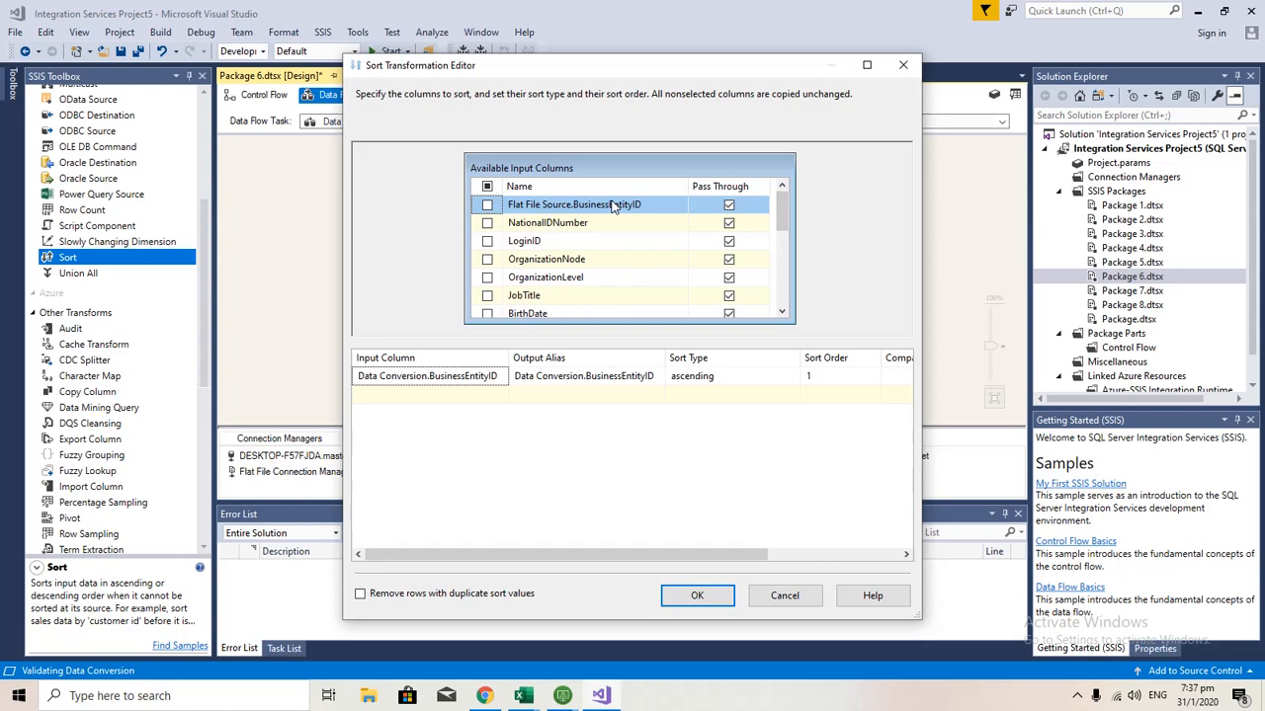
mouse_move(611, 405)
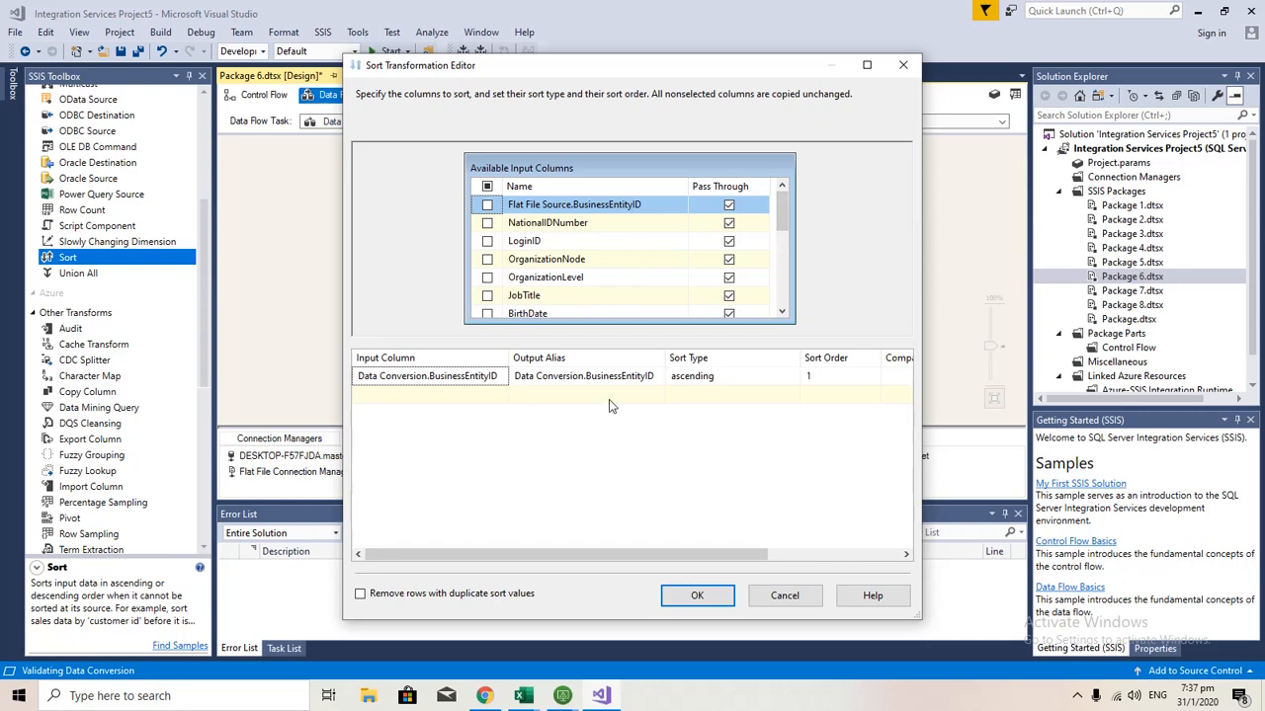
left_click(696, 595)
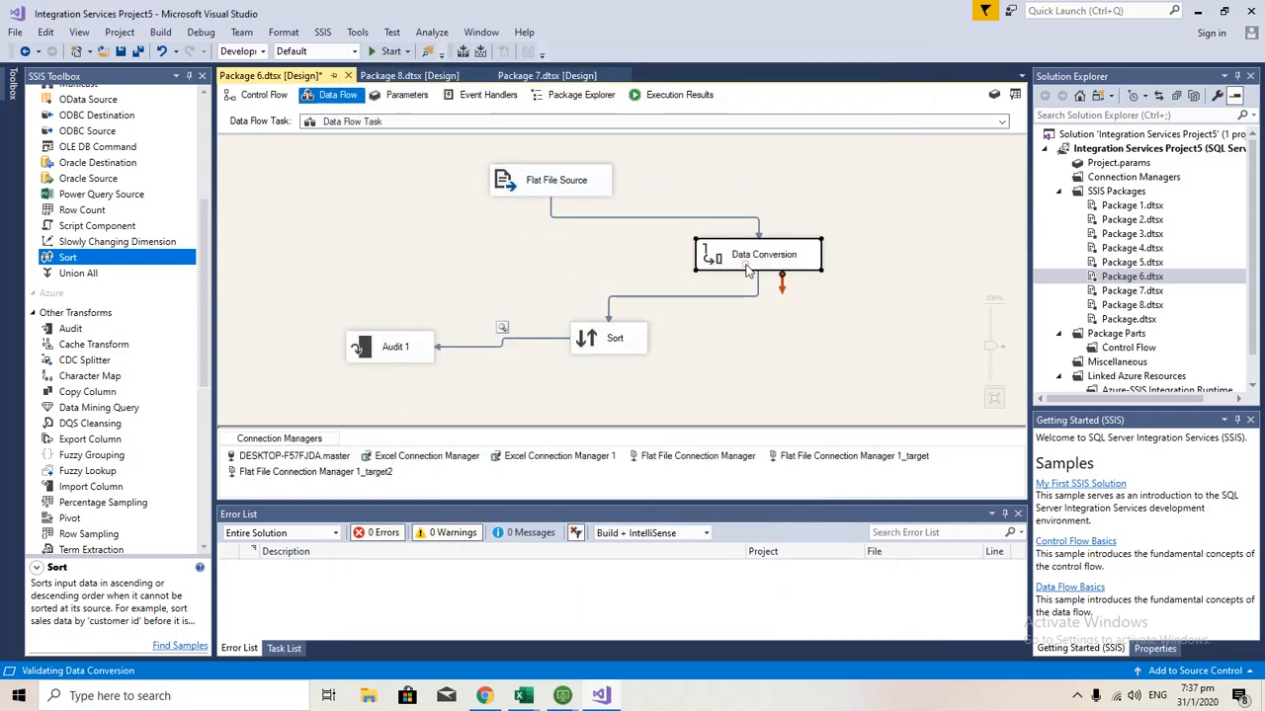
Edit the Data Conversion output alias for BusinessEntityID to out_BusinessEntityID
double_click(763, 254)
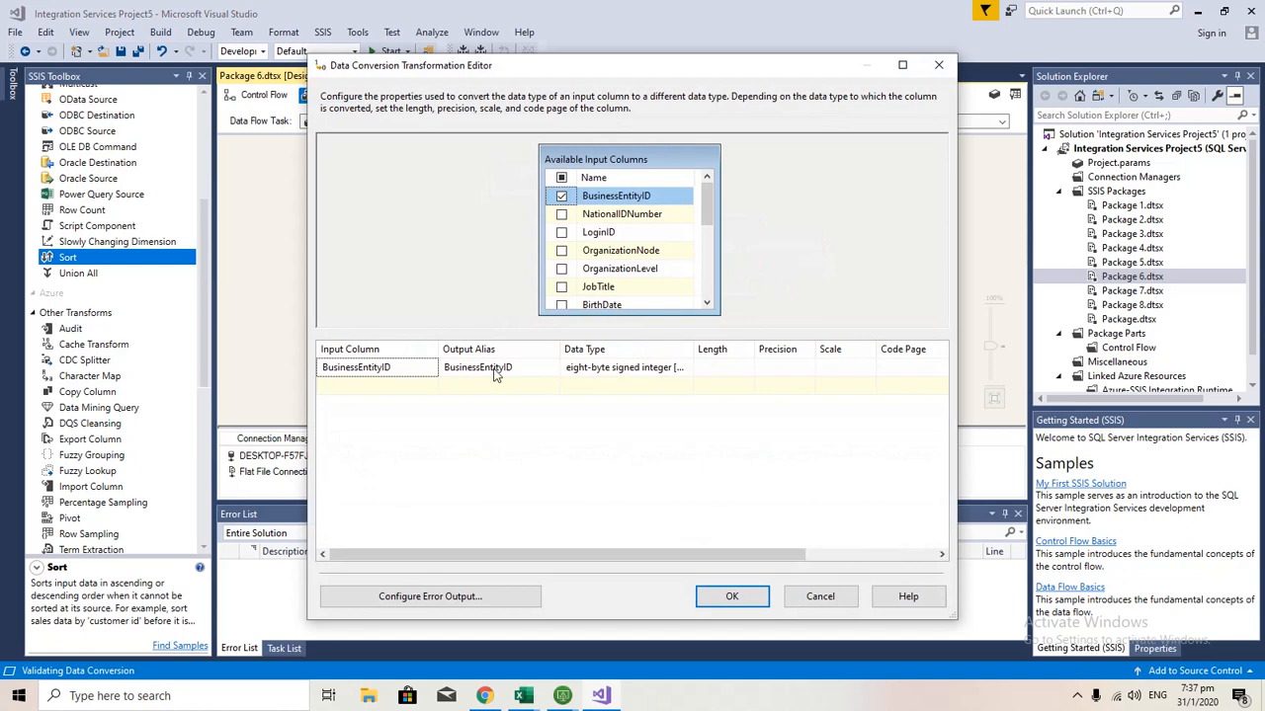
left_click(496, 368)
type("out_")
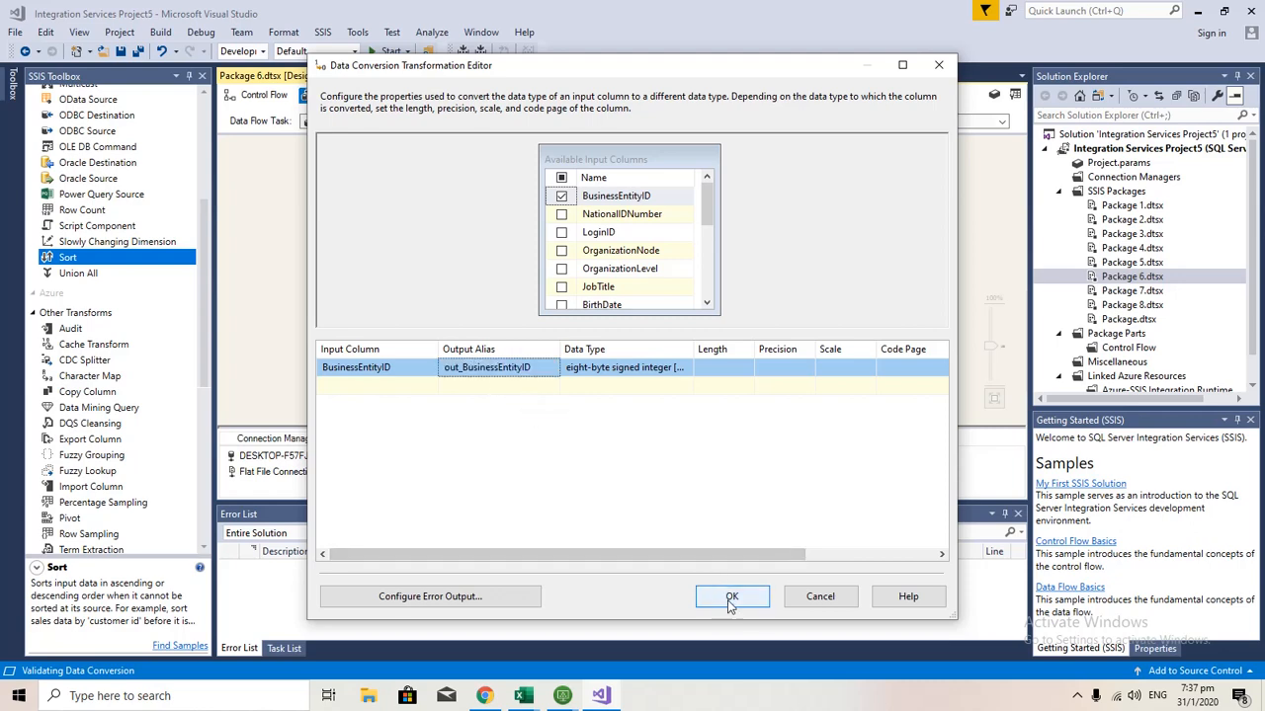
Confirm the new alias and set out_BusinessEntityID's sort type to descending
left_click(732, 596)
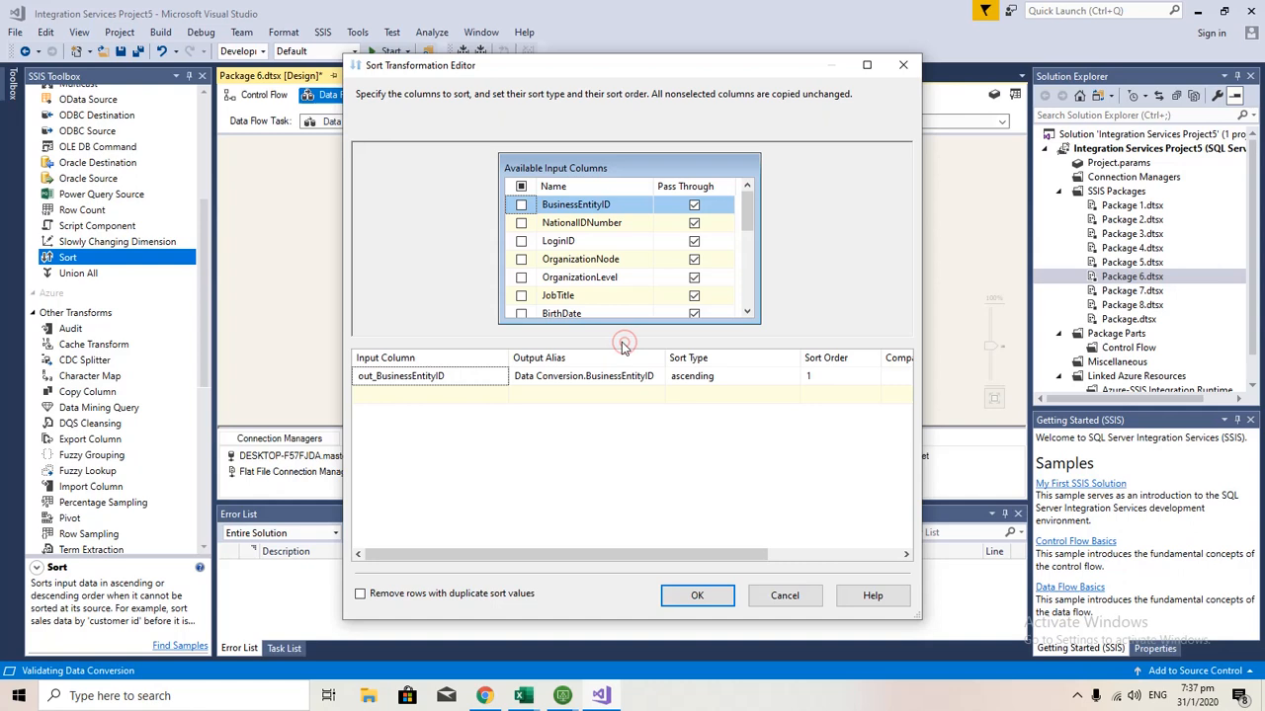
mouse_move(368, 419)
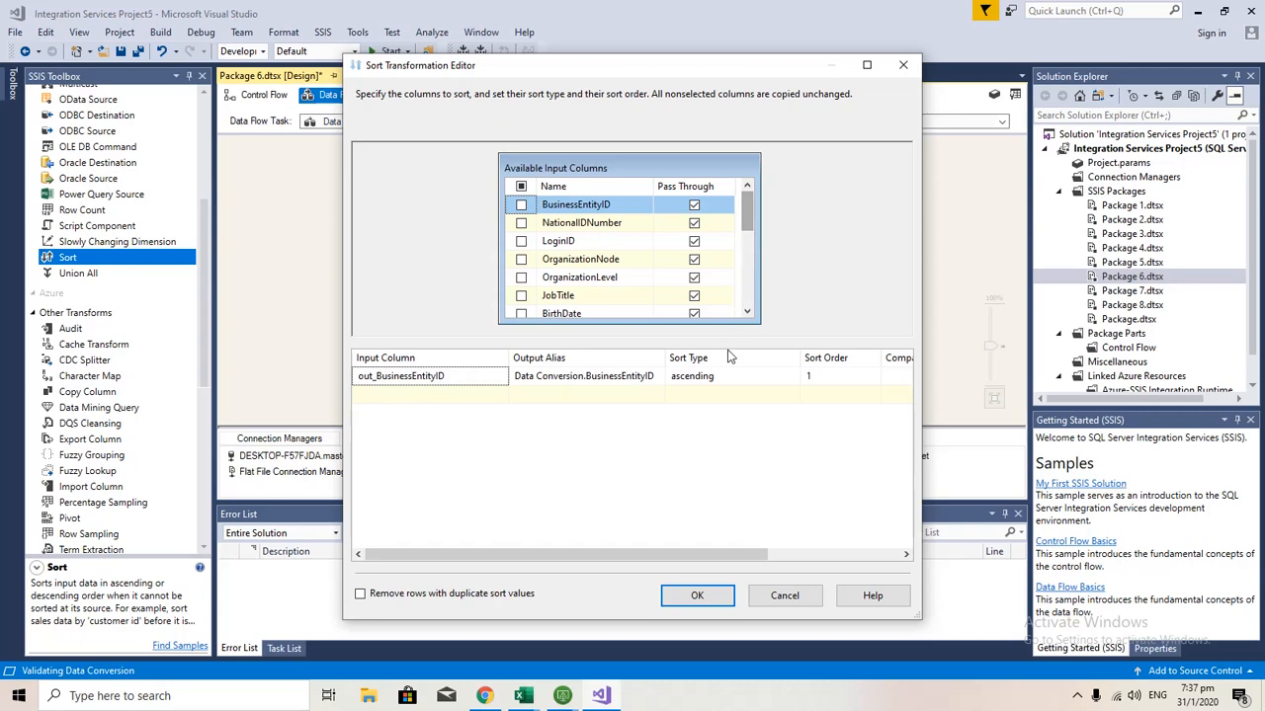
left_click(791, 375)
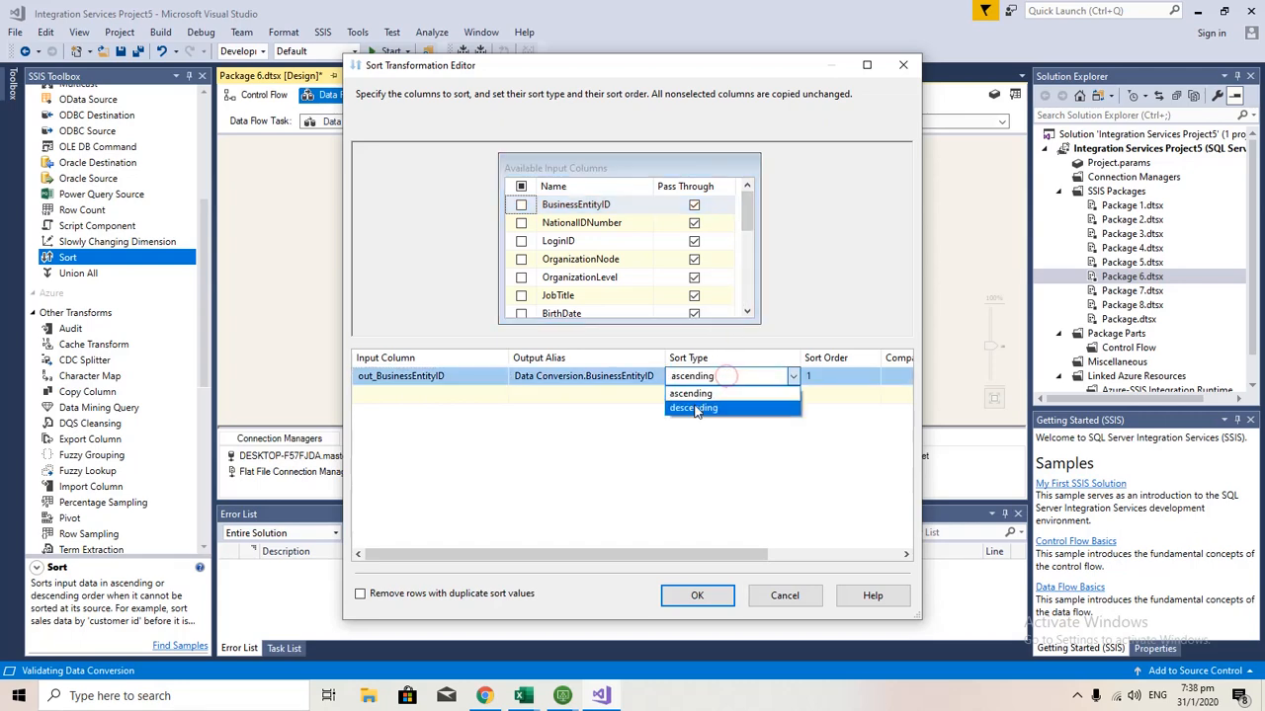
left_click(697, 594)
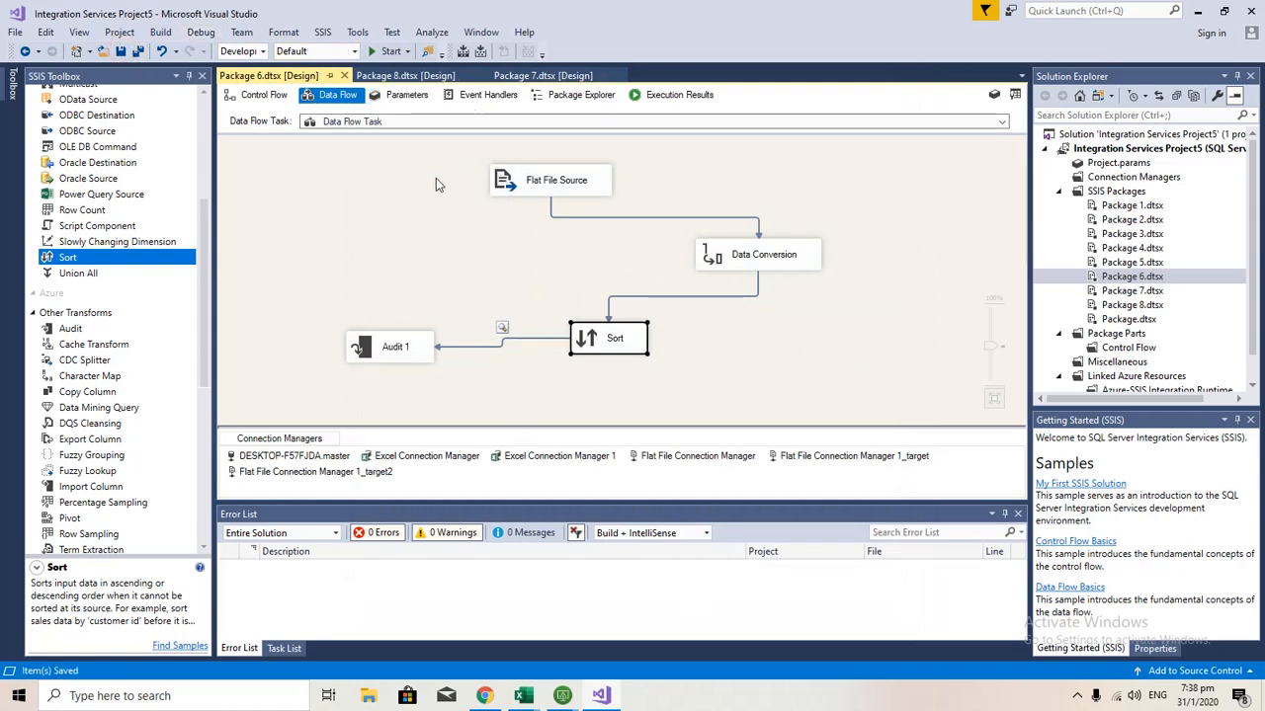
mouse_move(503, 333)
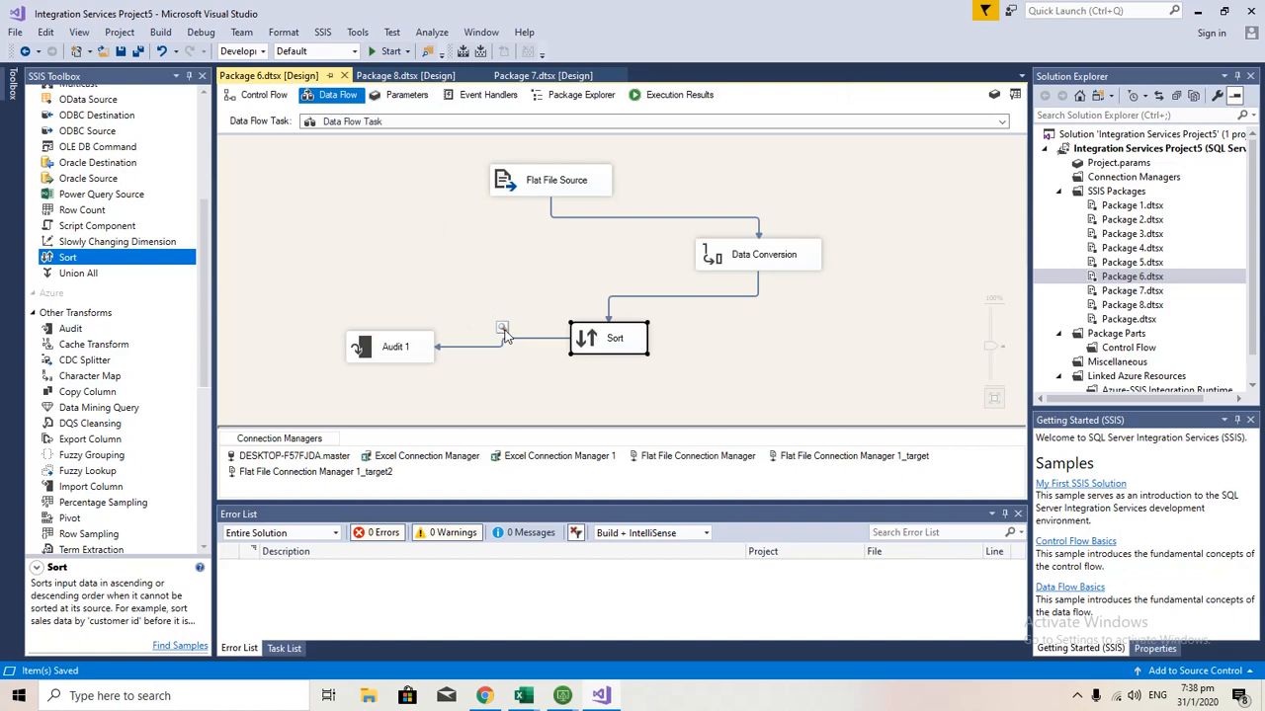
mouse_move(502, 333)
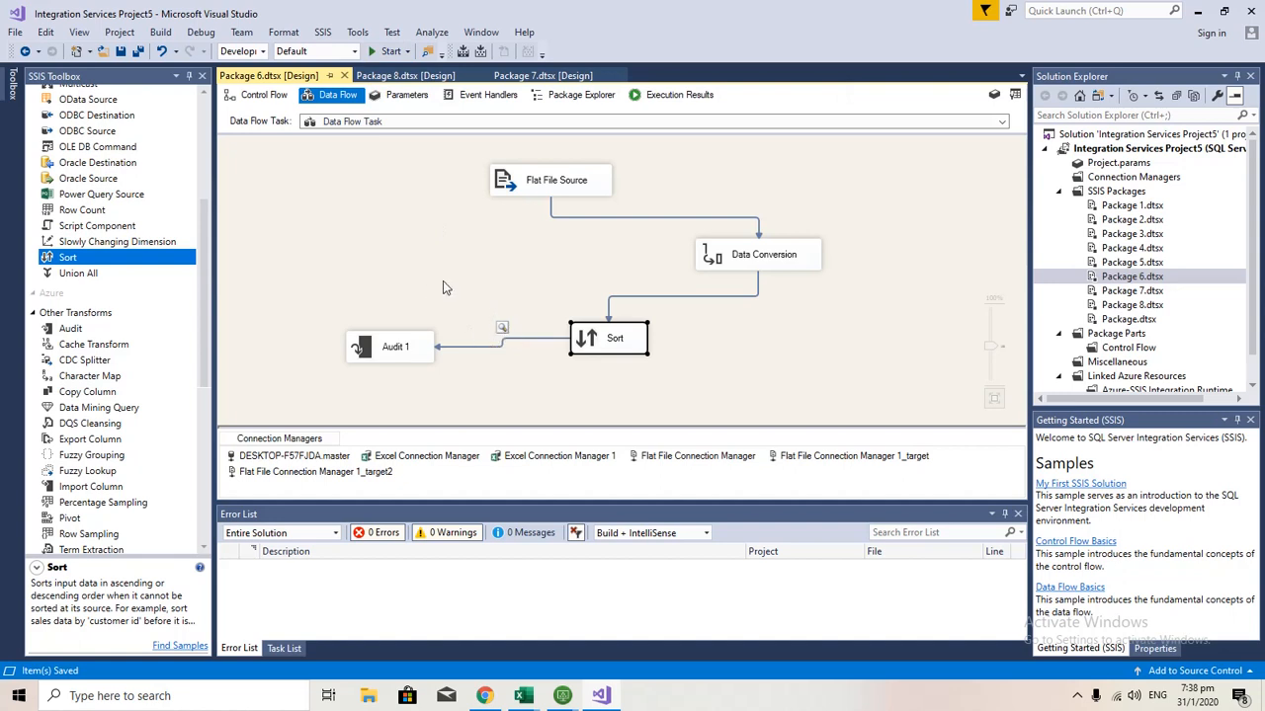
mouse_move(438, 288)
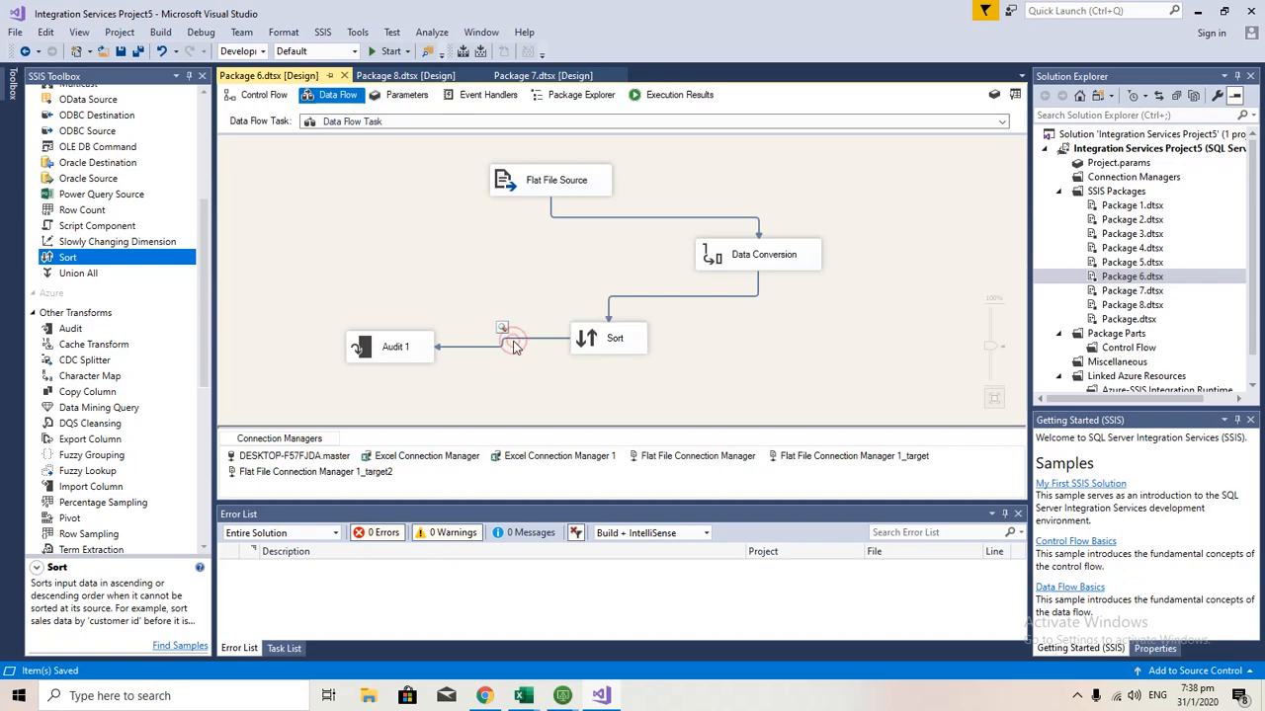
double_click(511, 344)
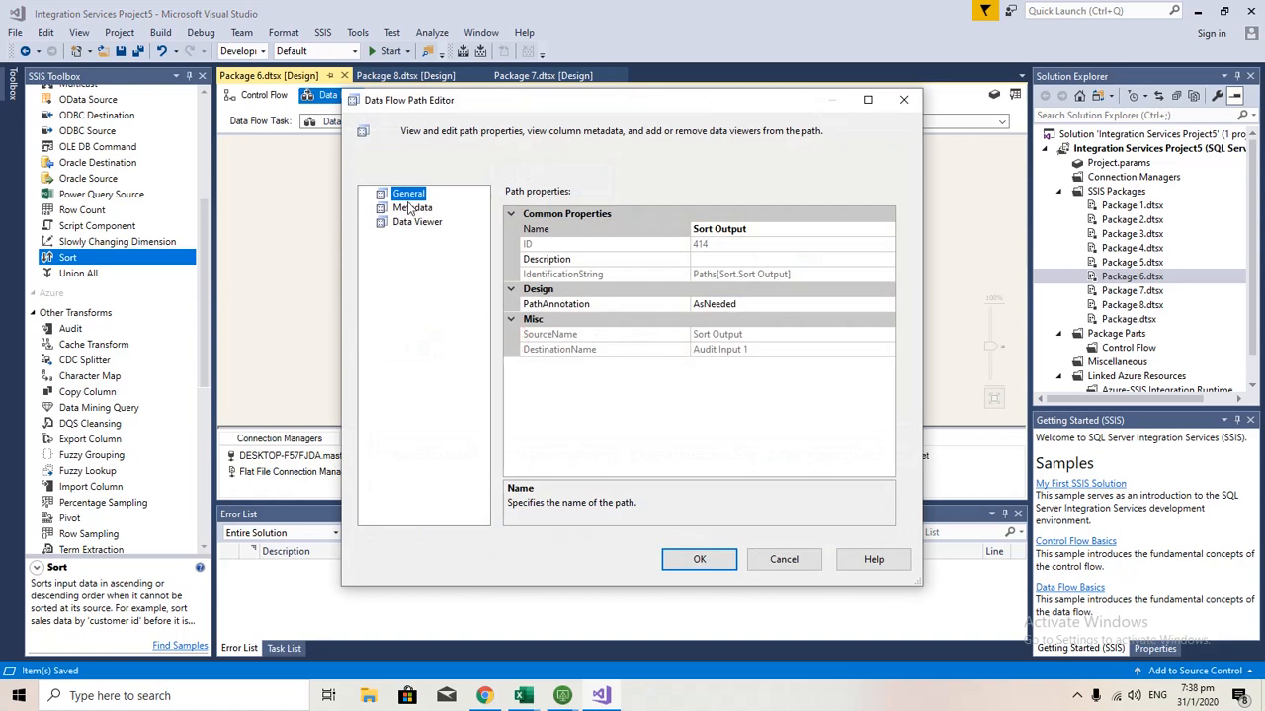
left_click(417, 222)
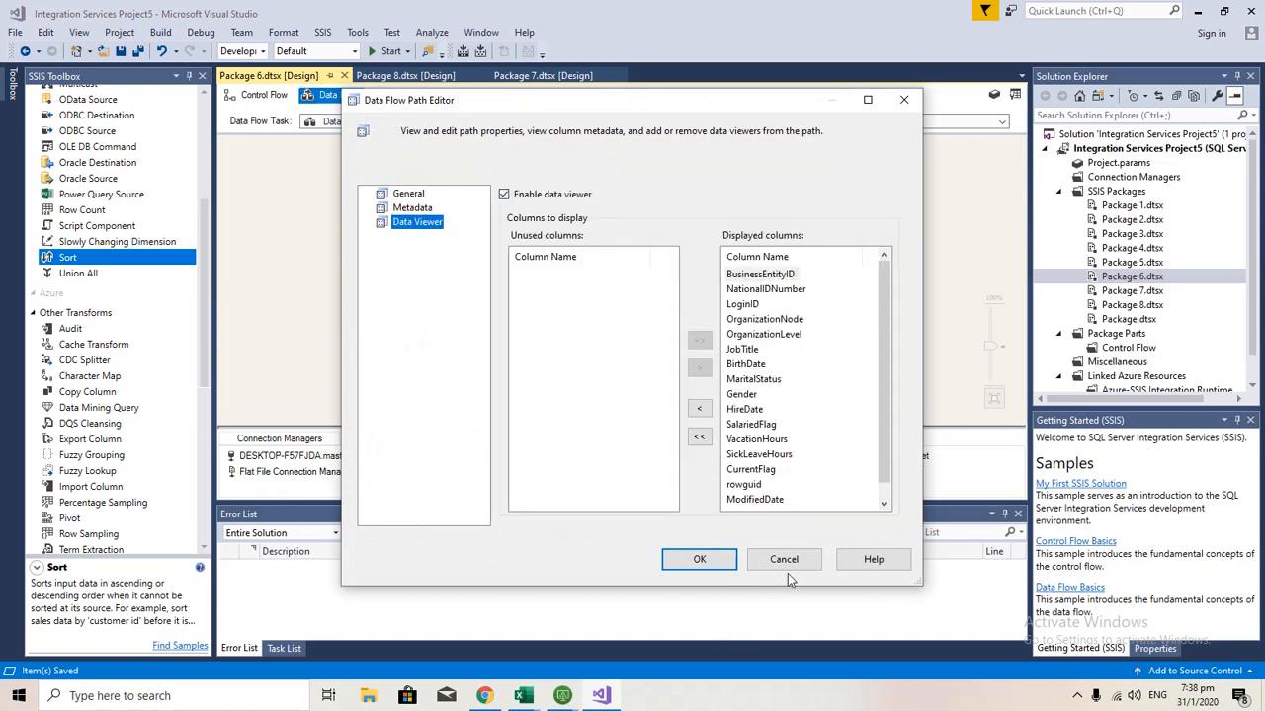
left_click(699, 559)
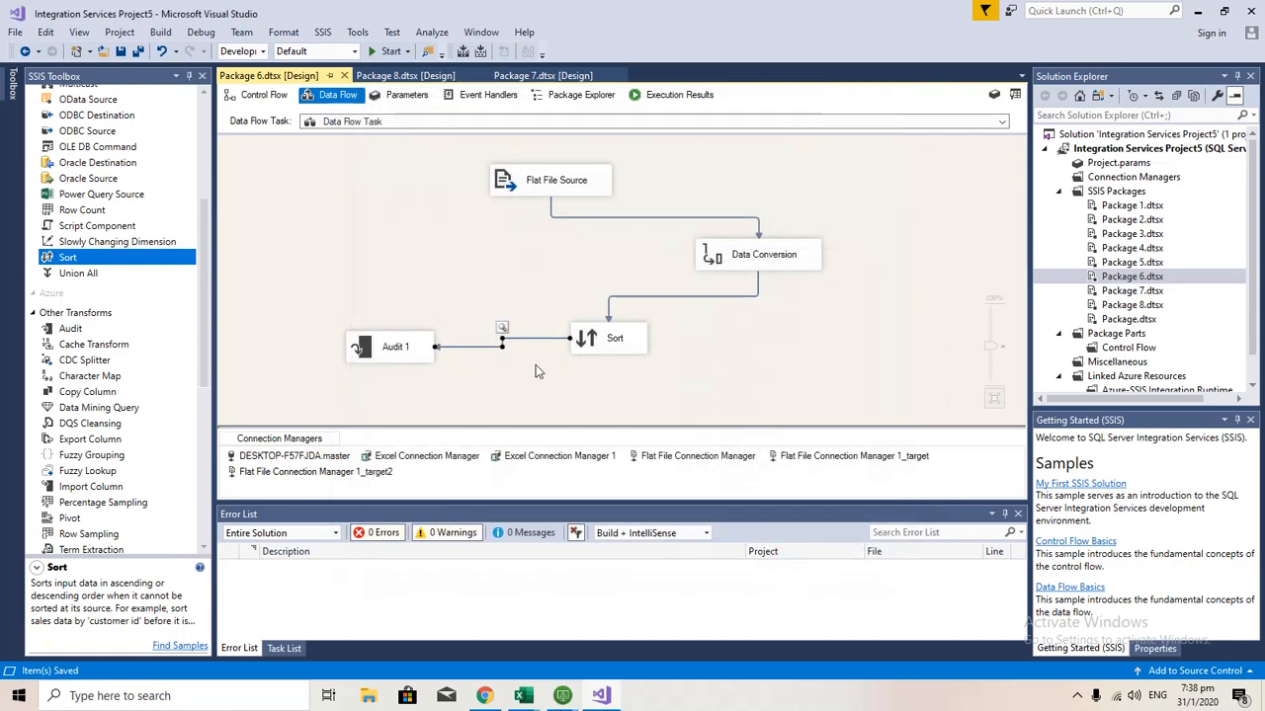
mouse_move(511, 344)
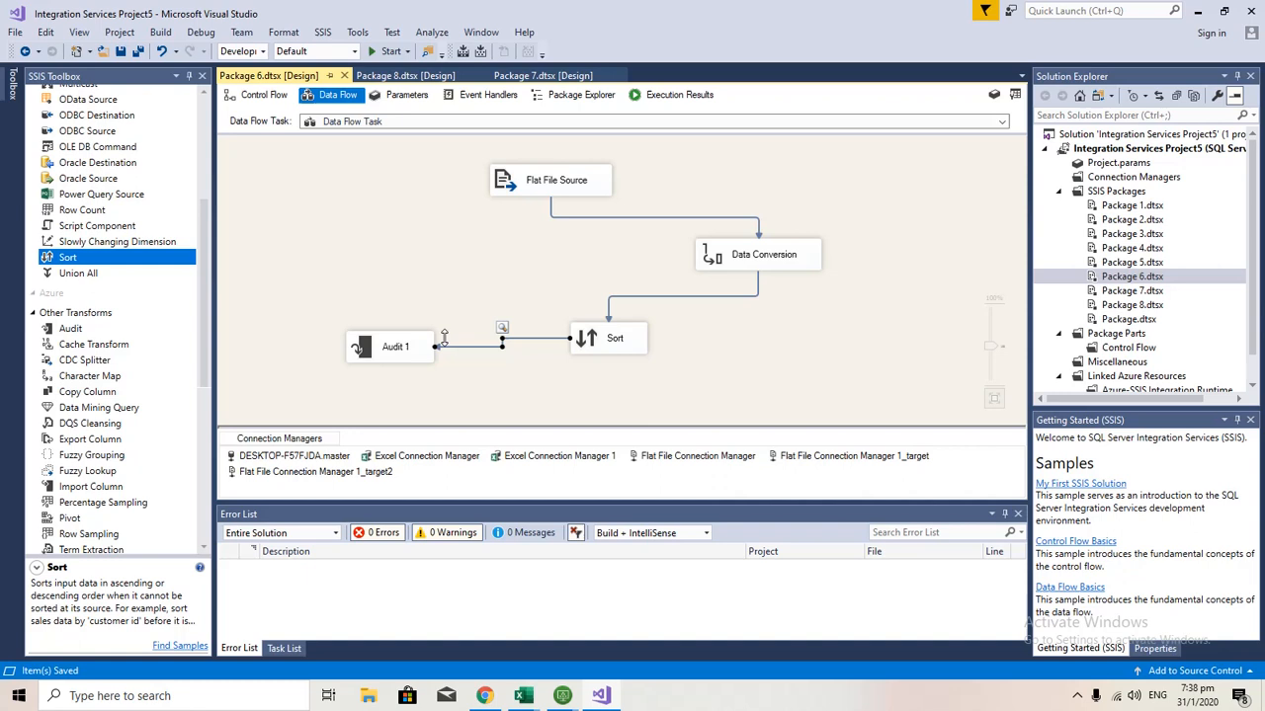
mouse_move(415, 368)
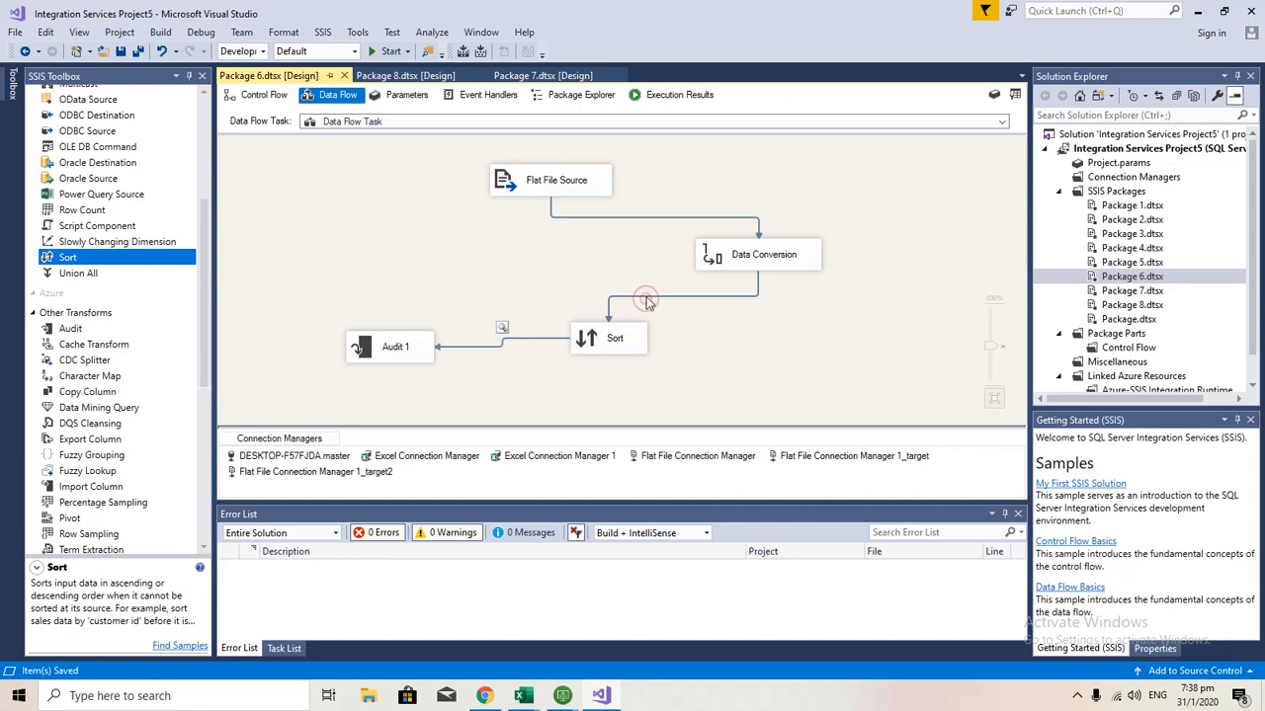
mouse_move(662, 248)
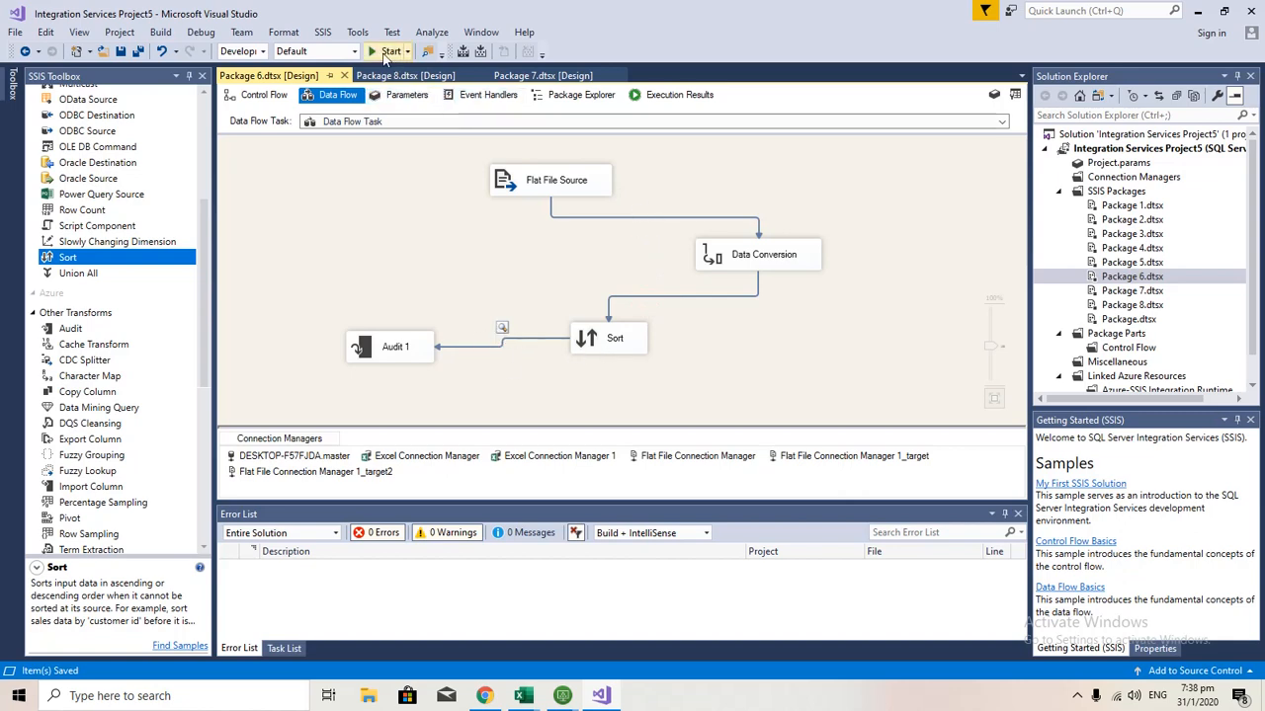
Debug the package and scroll the data viewer's 290 rows sorted by descending BusinessEntityID
left_click(384, 51)
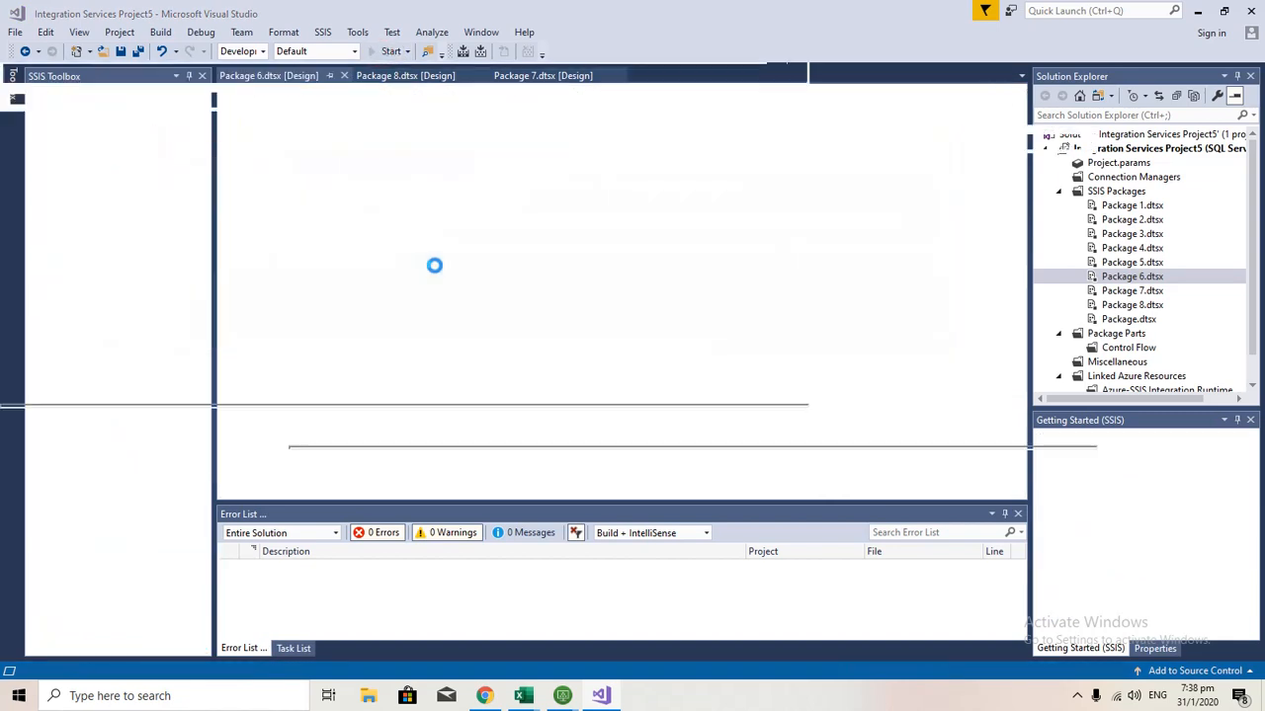
left_click(382, 52)
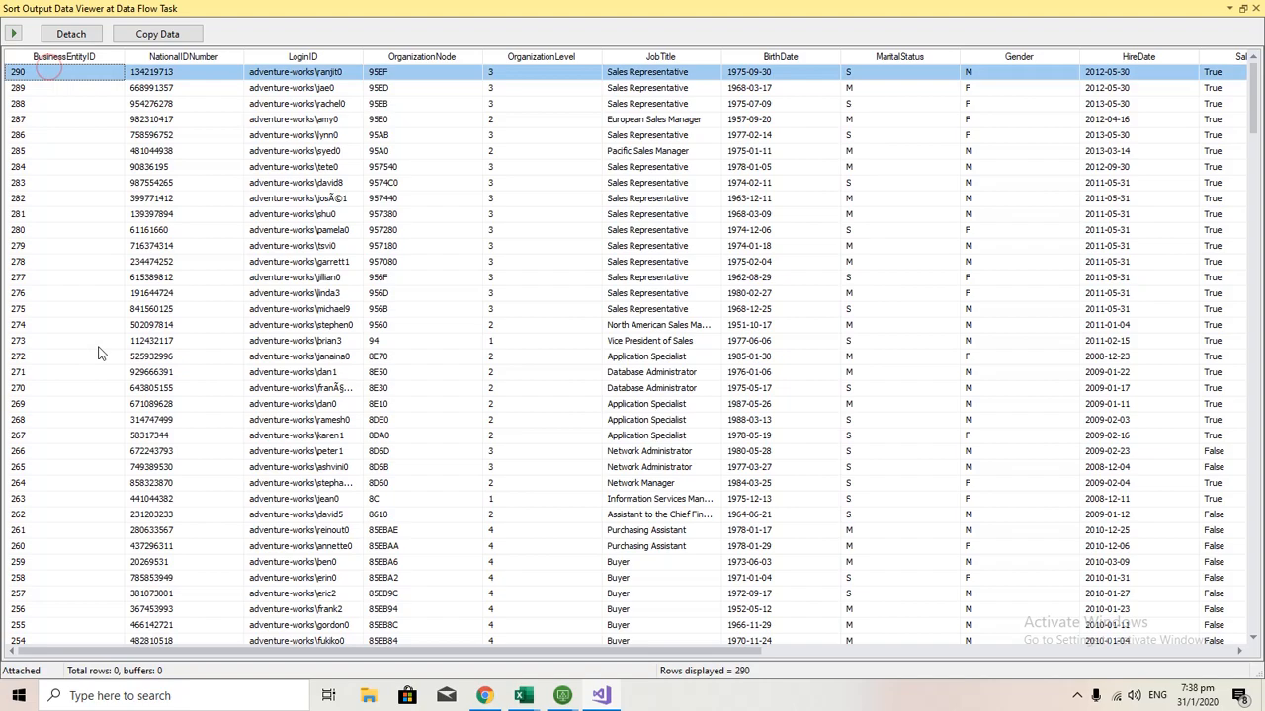
scroll("down", 3)
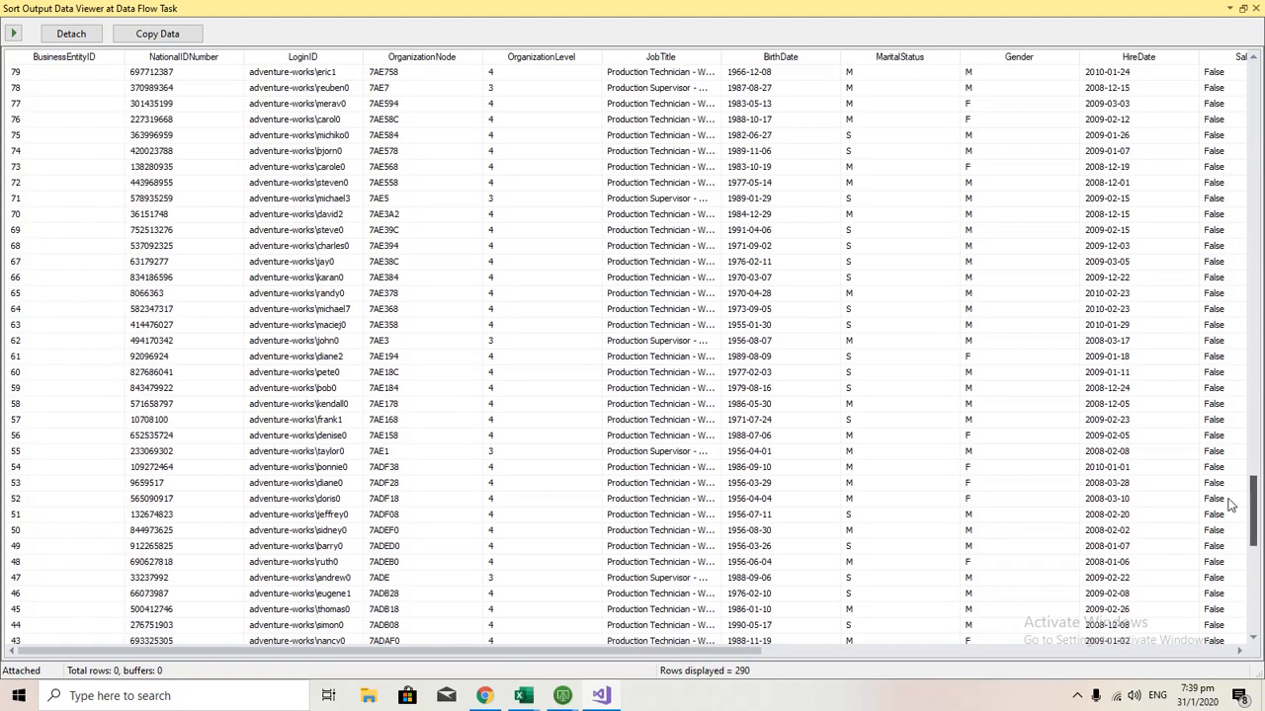
scroll("down", 3)
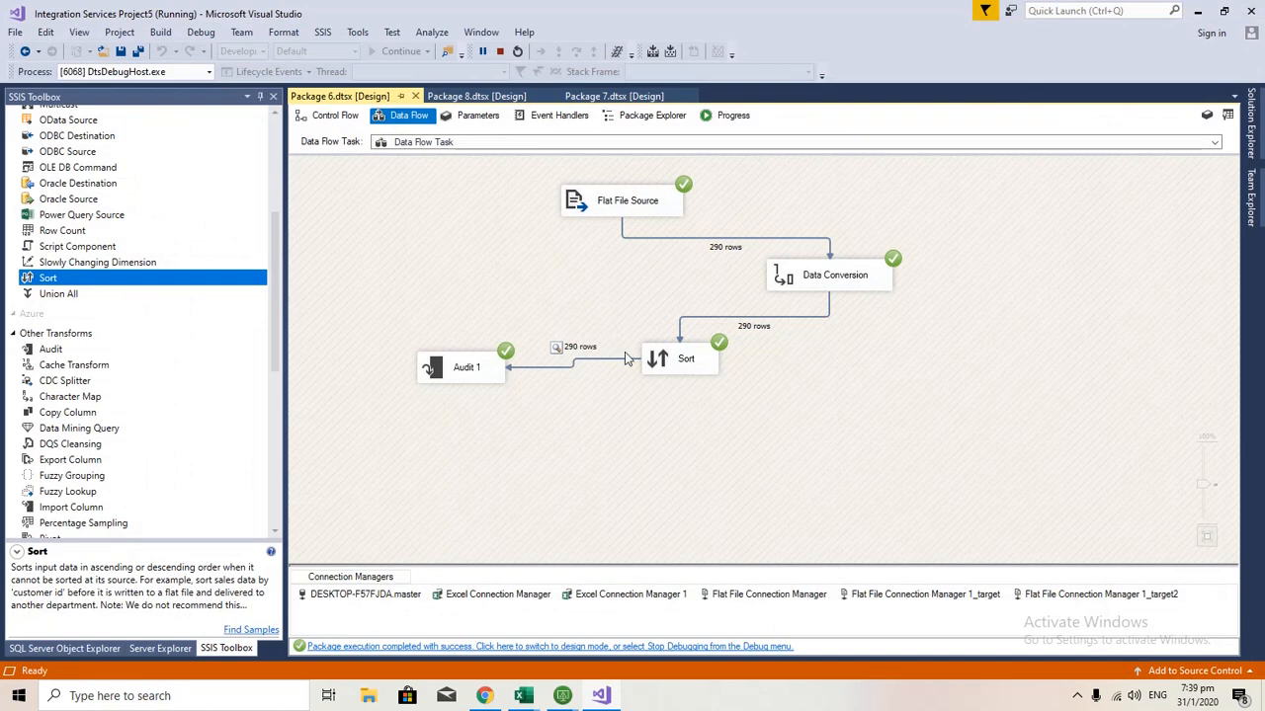
mouse_move(563, 355)
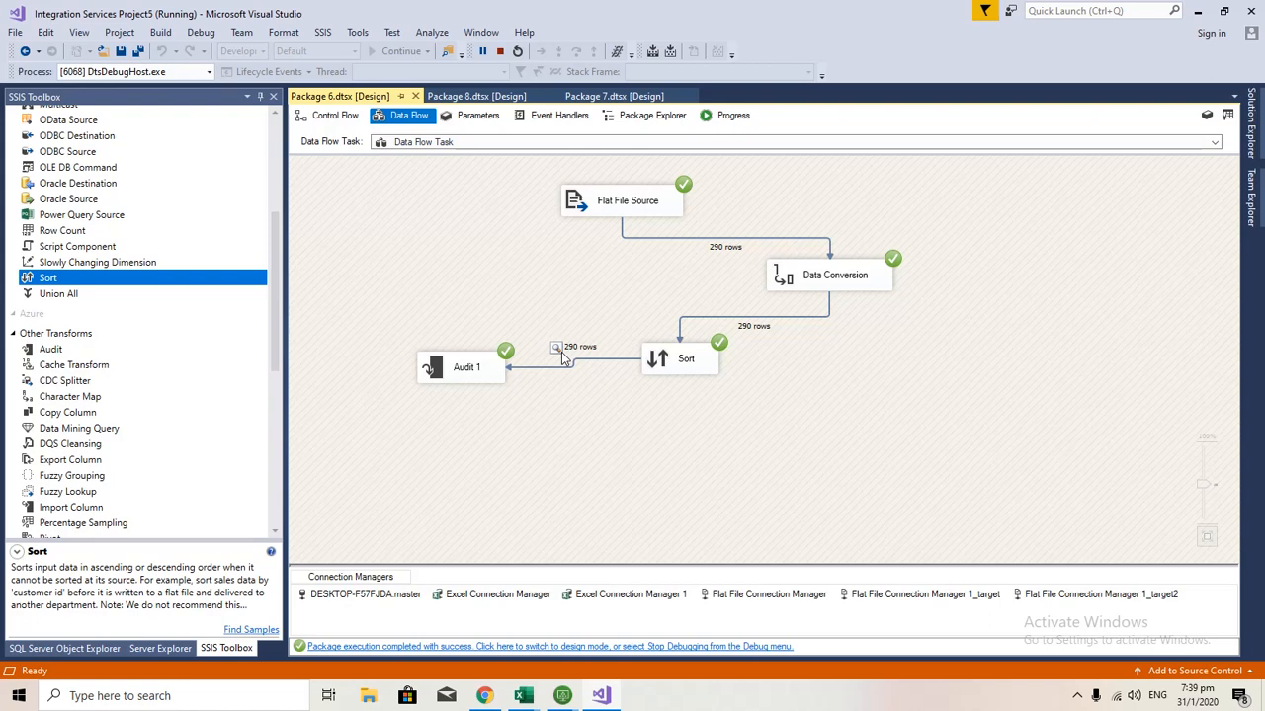
mouse_move(500, 141)
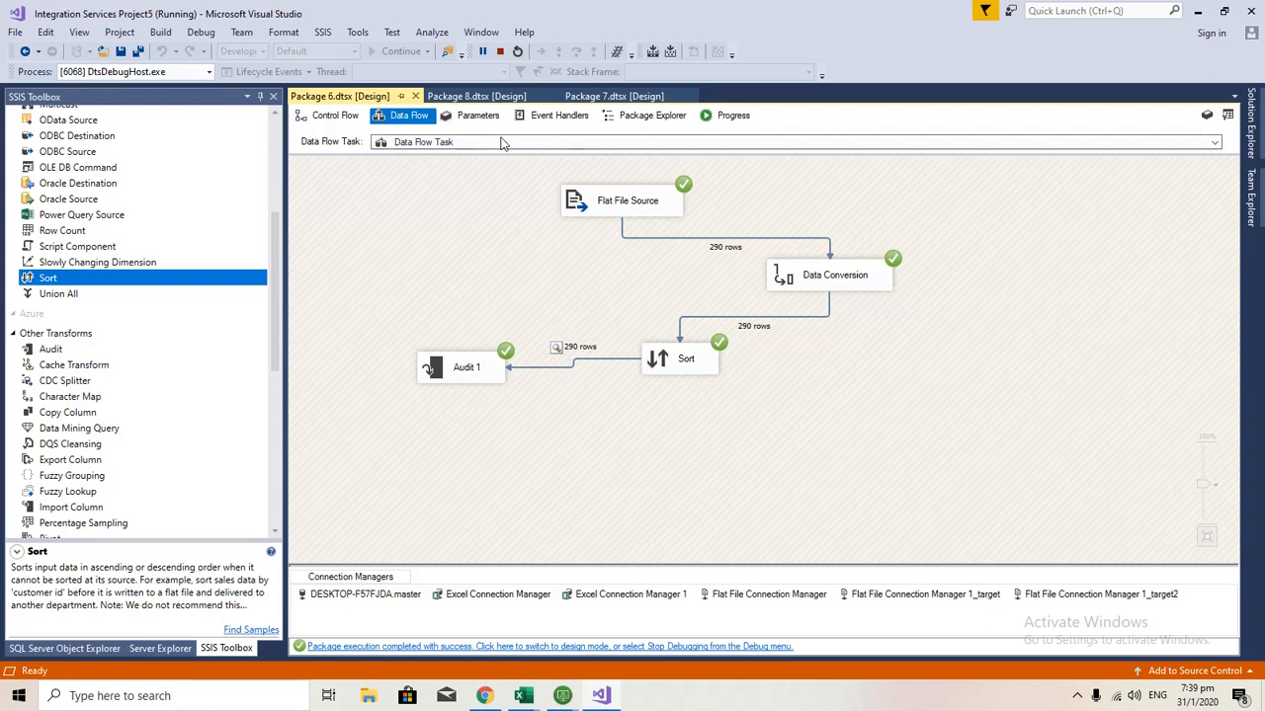
mouse_move(501, 52)
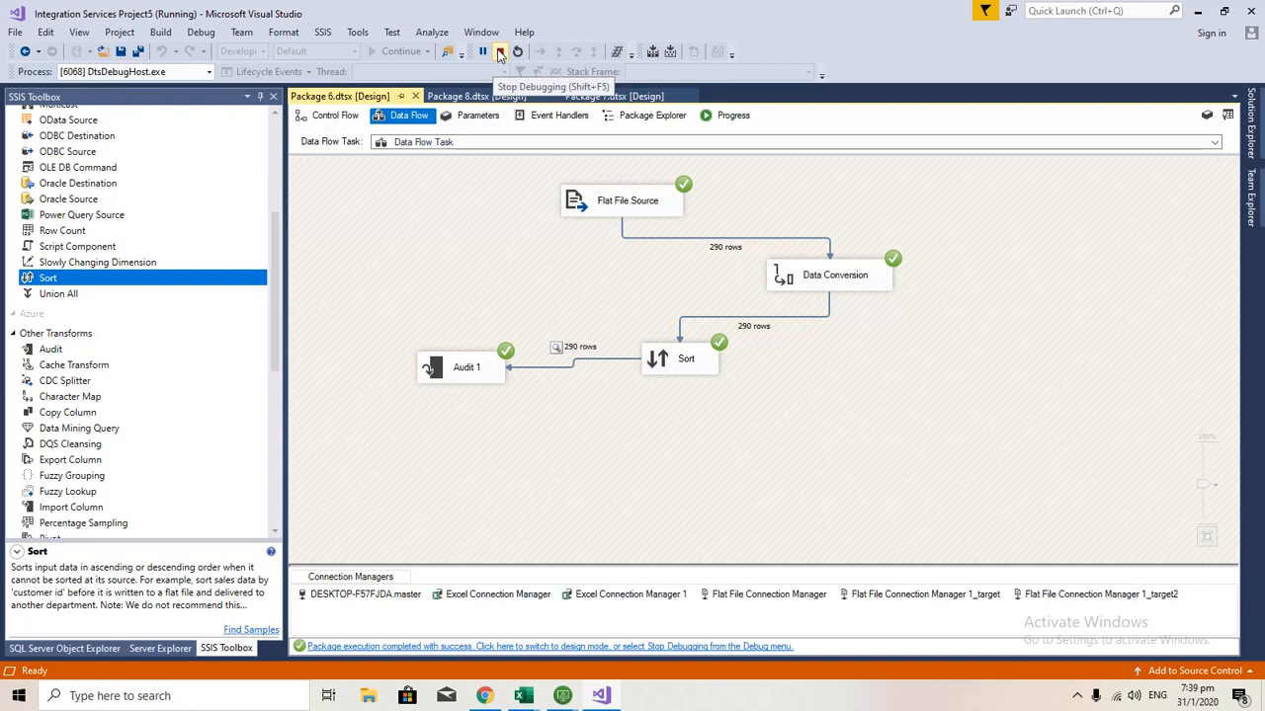